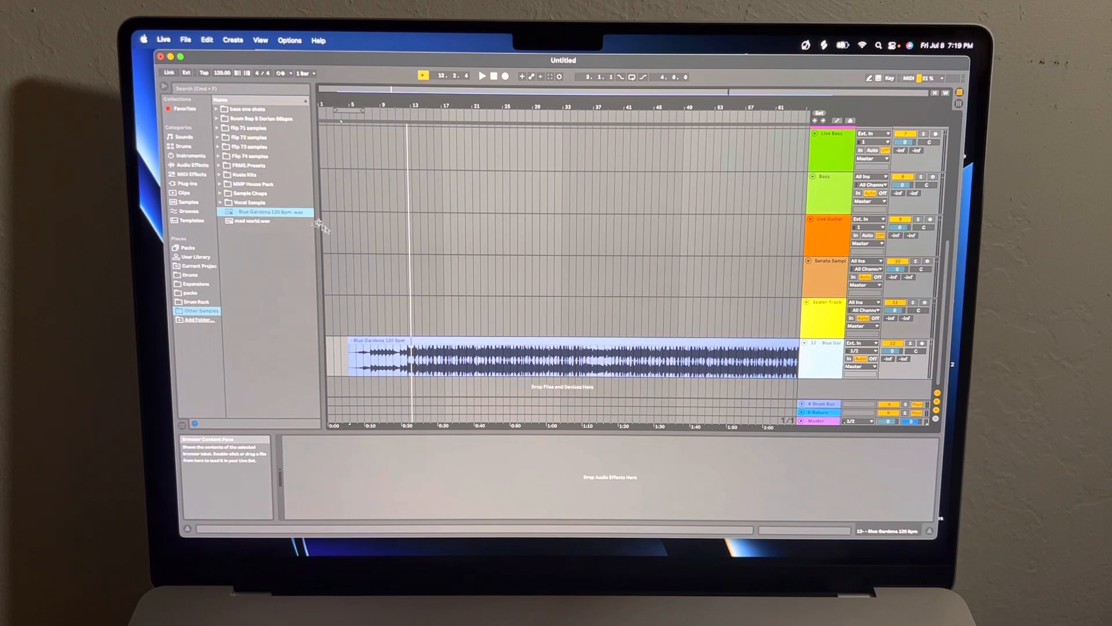
Audition the Blue Gardenia sample and cut it down to a short chord section a few bars long.
left_click(368, 362)
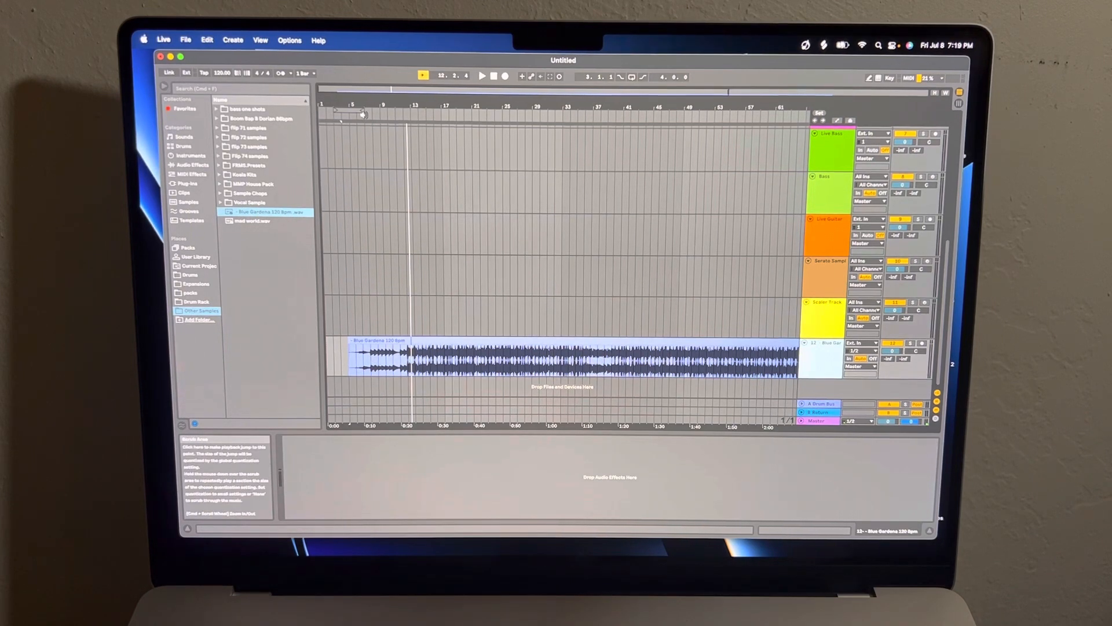
left_click(483, 77)
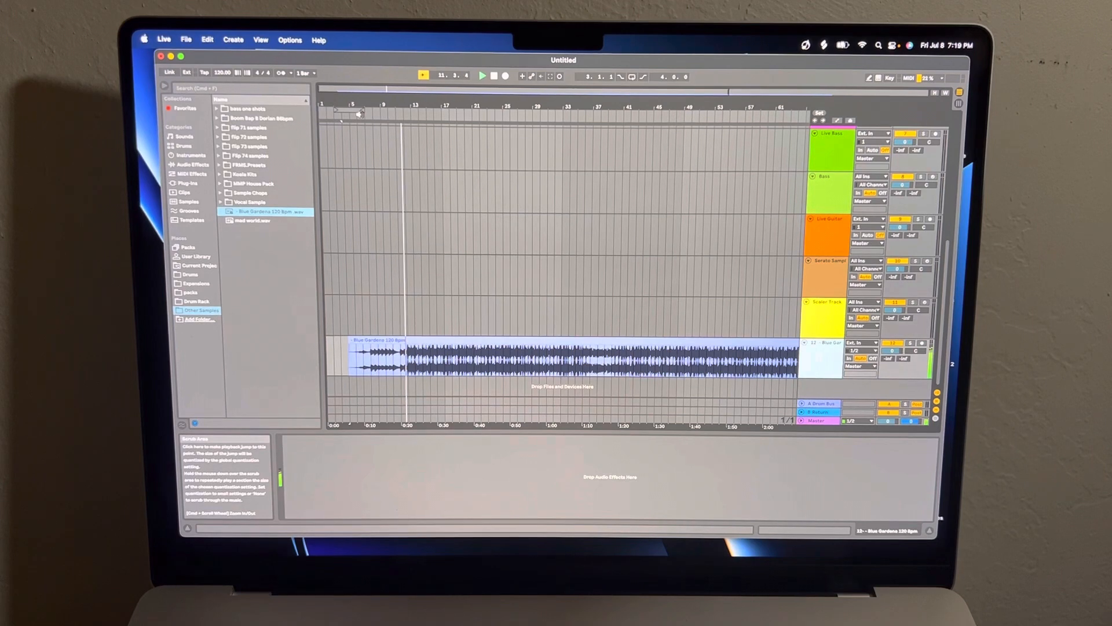
left_click(568, 355)
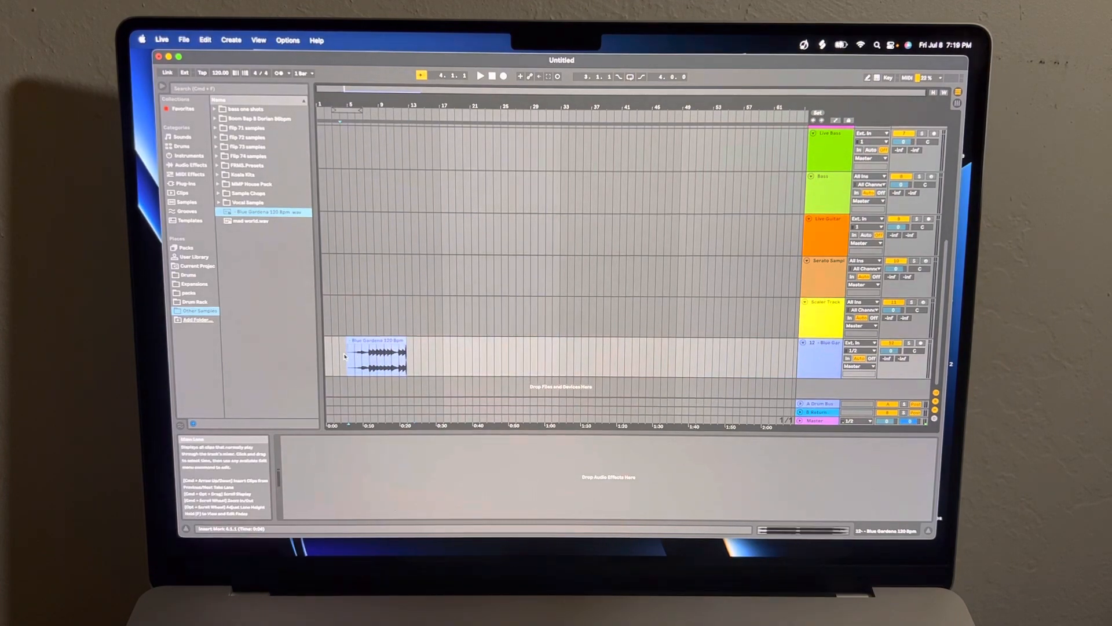
left_click(375, 358)
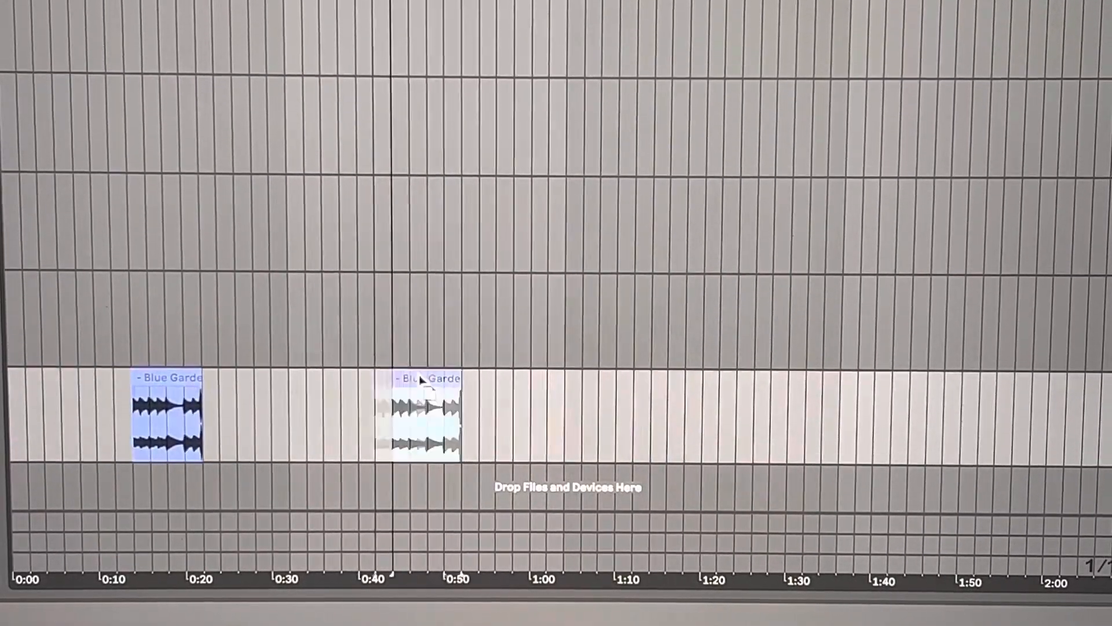
Move the short Blue Gardenia clip later along the track so it ends at the 1:00 mark.
left_click_drag(422, 415, 514, 415)
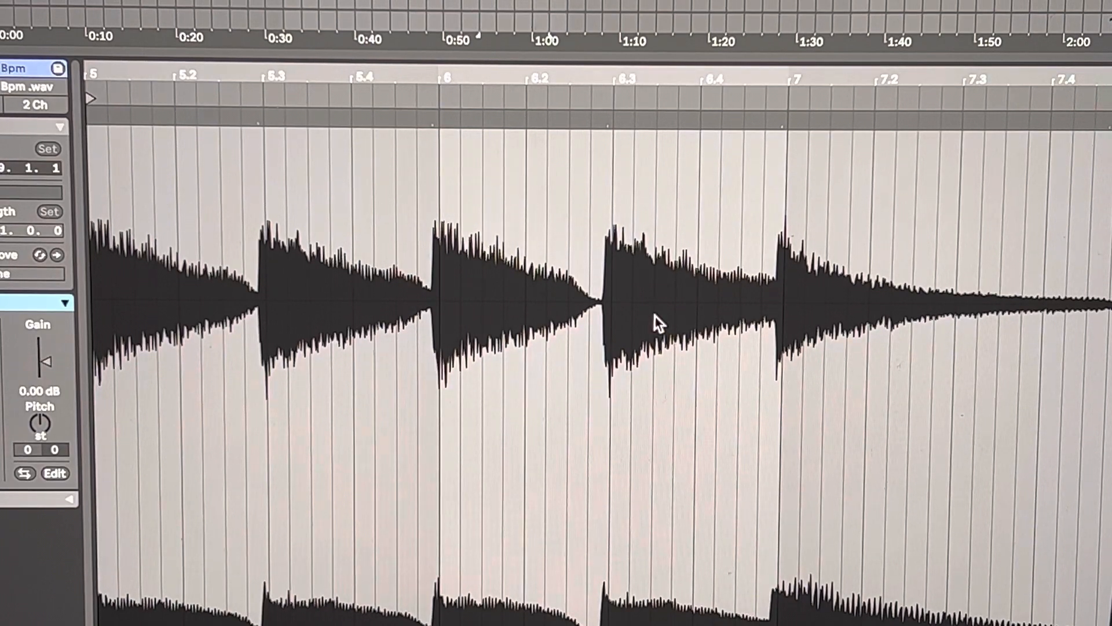
mouse_move(408, 220)
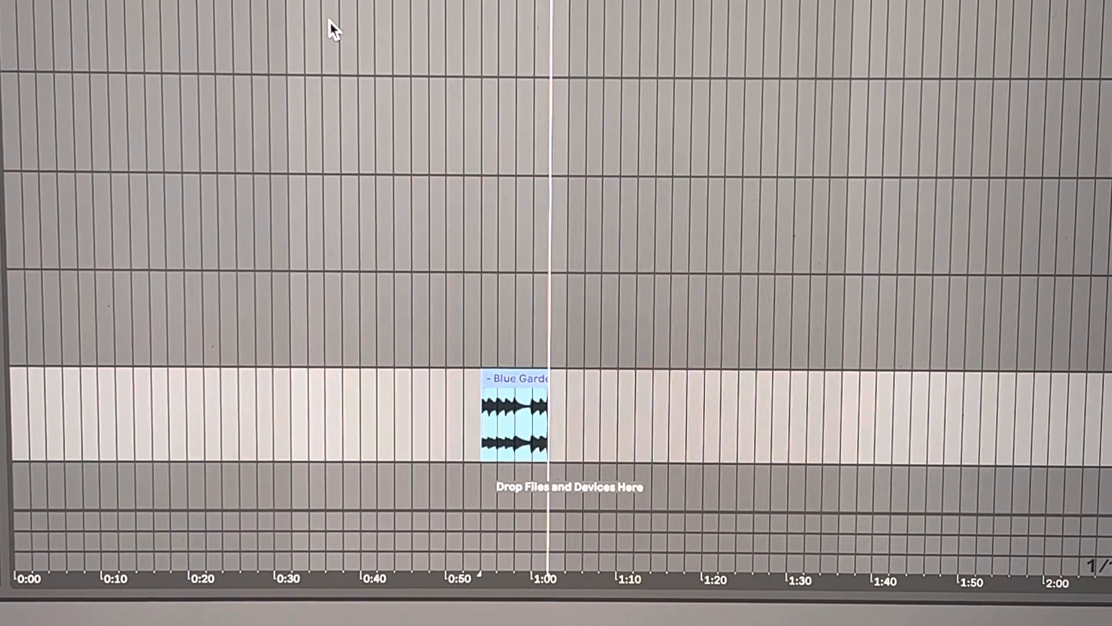
mouse_move(462, 277)
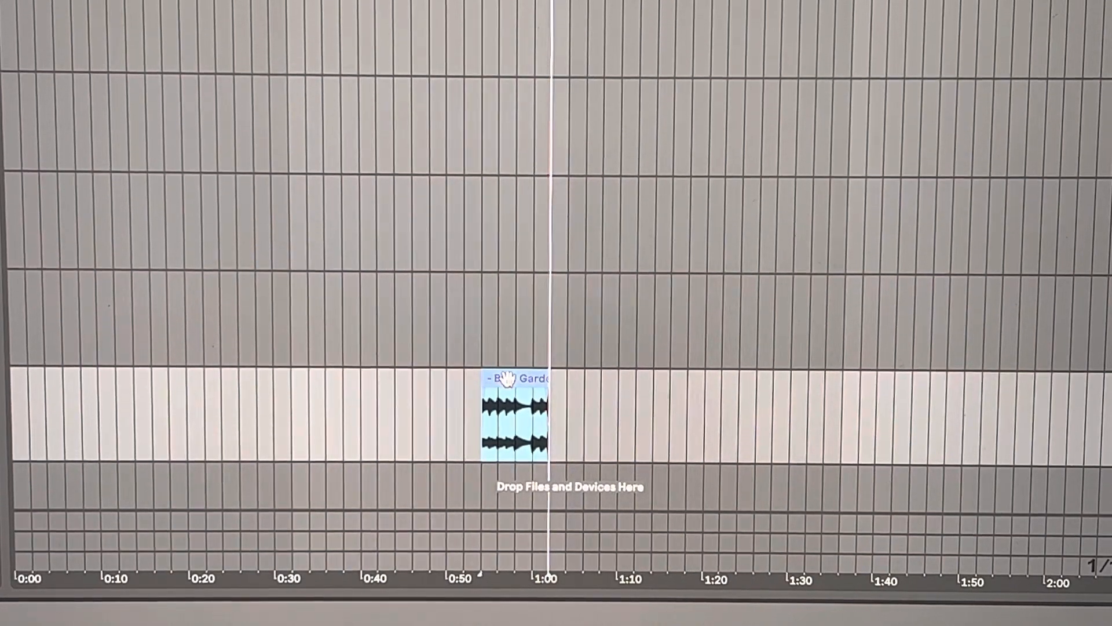
Bring up the clip's context menu with its Slice and Convert to New MIDI Track options.
right_click(514, 415)
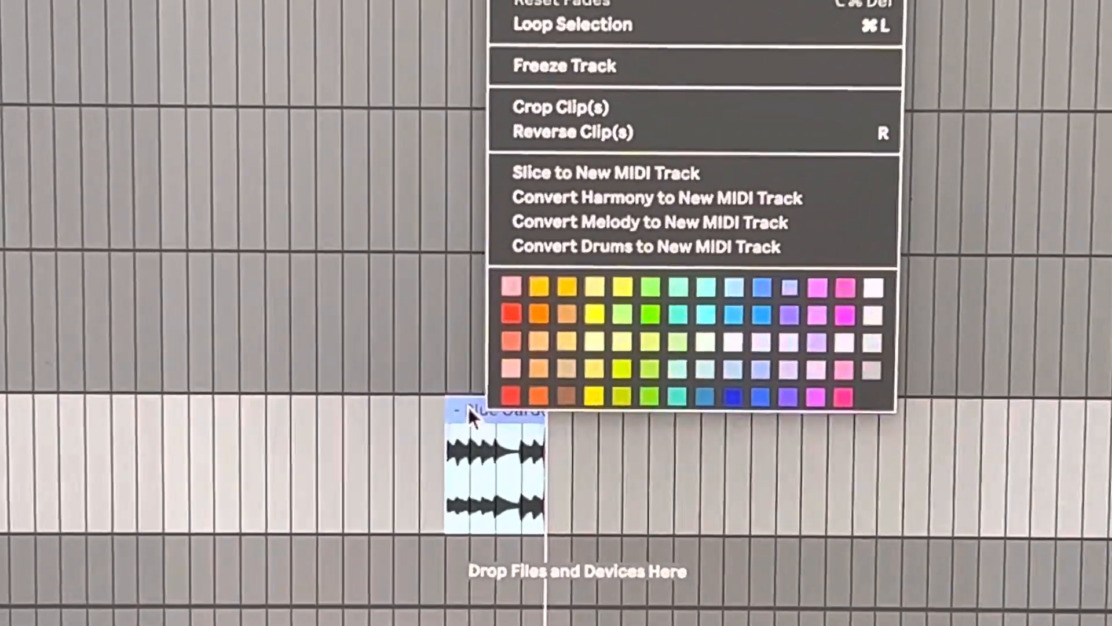
mouse_move(594, 132)
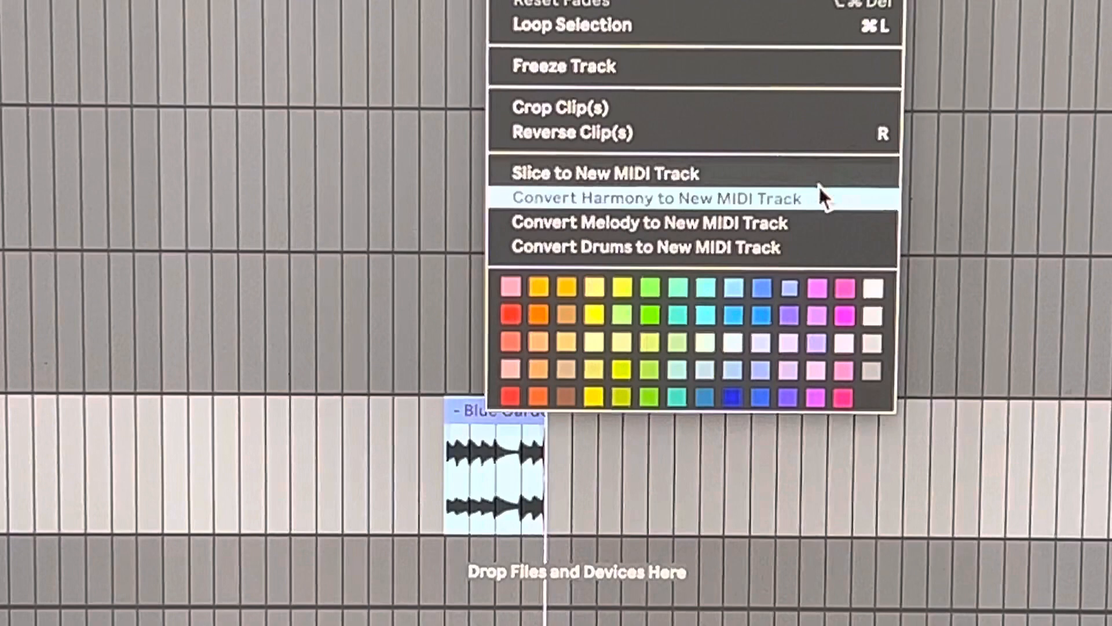
mouse_move(678, 235)
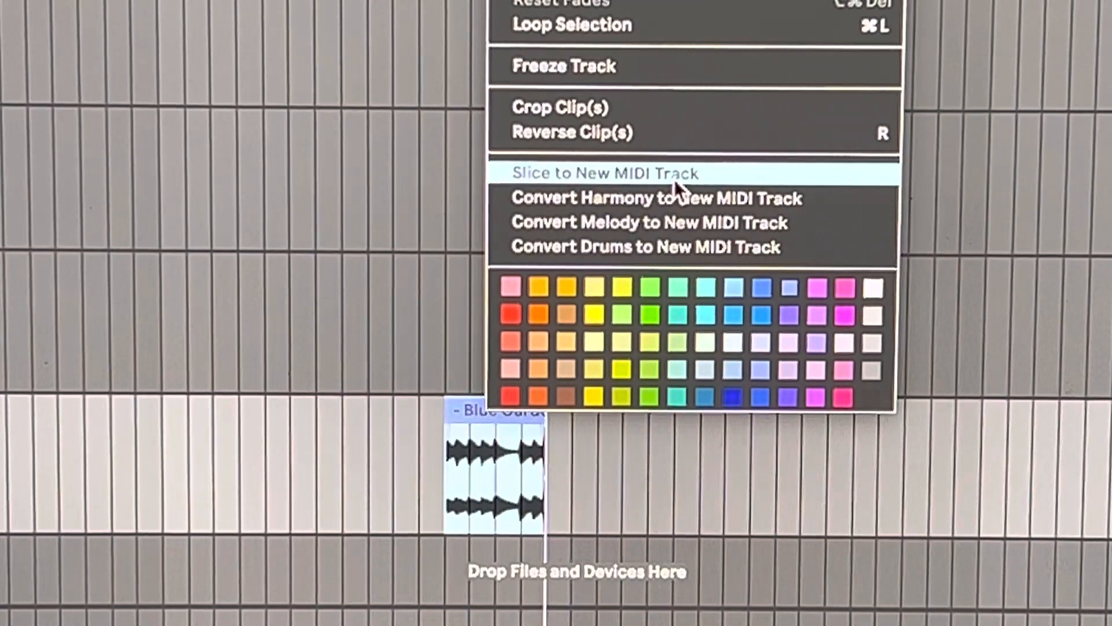
mouse_move(663, 222)
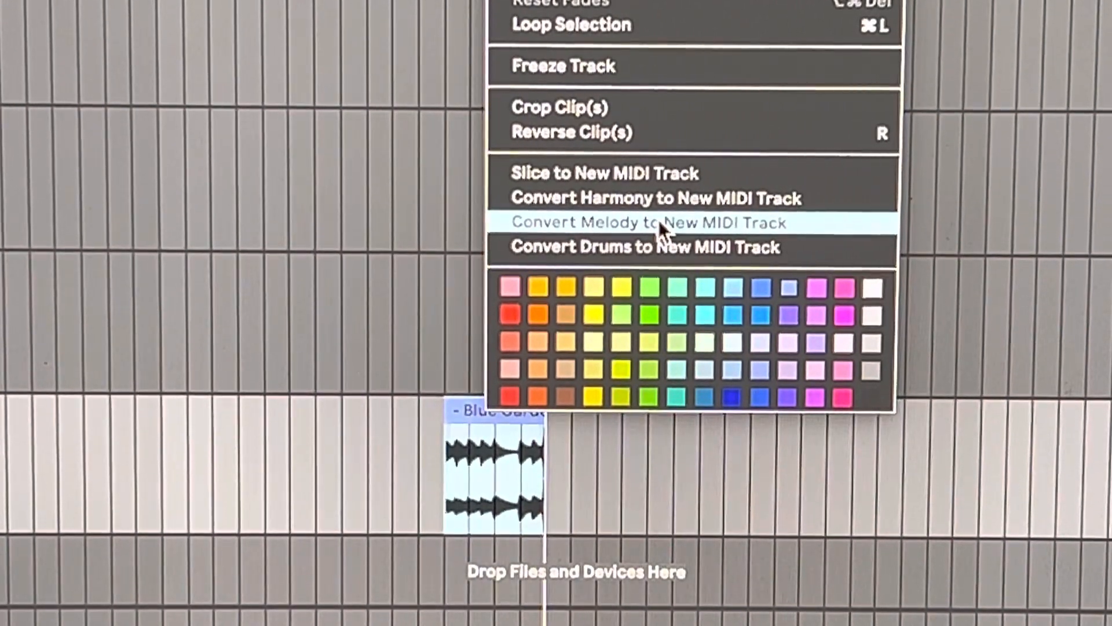
mouse_move(596, 295)
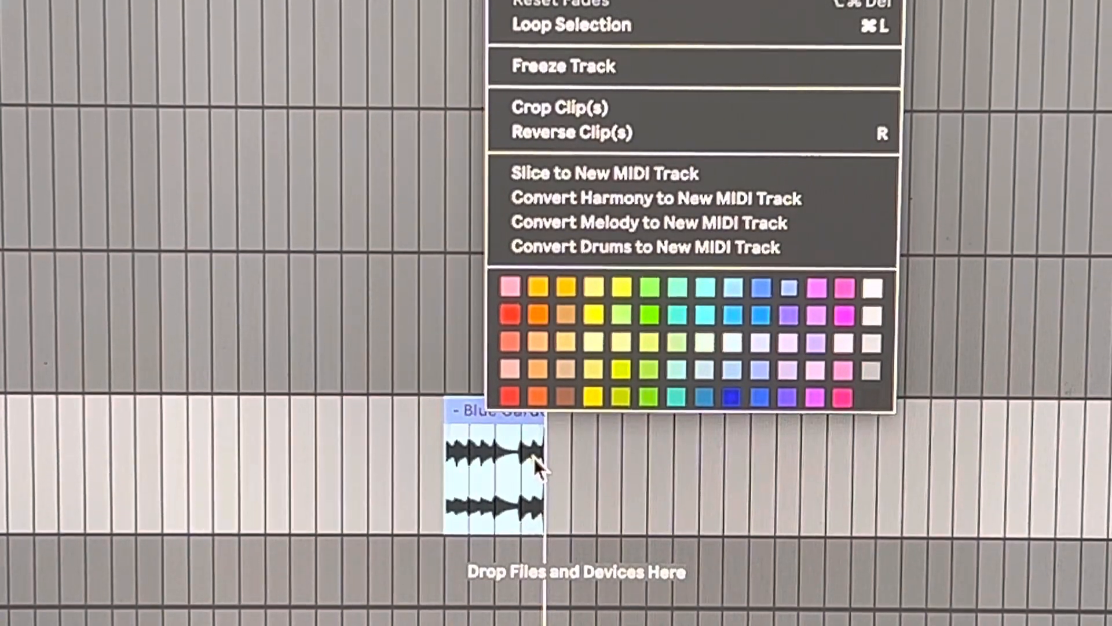
mouse_move(642, 223)
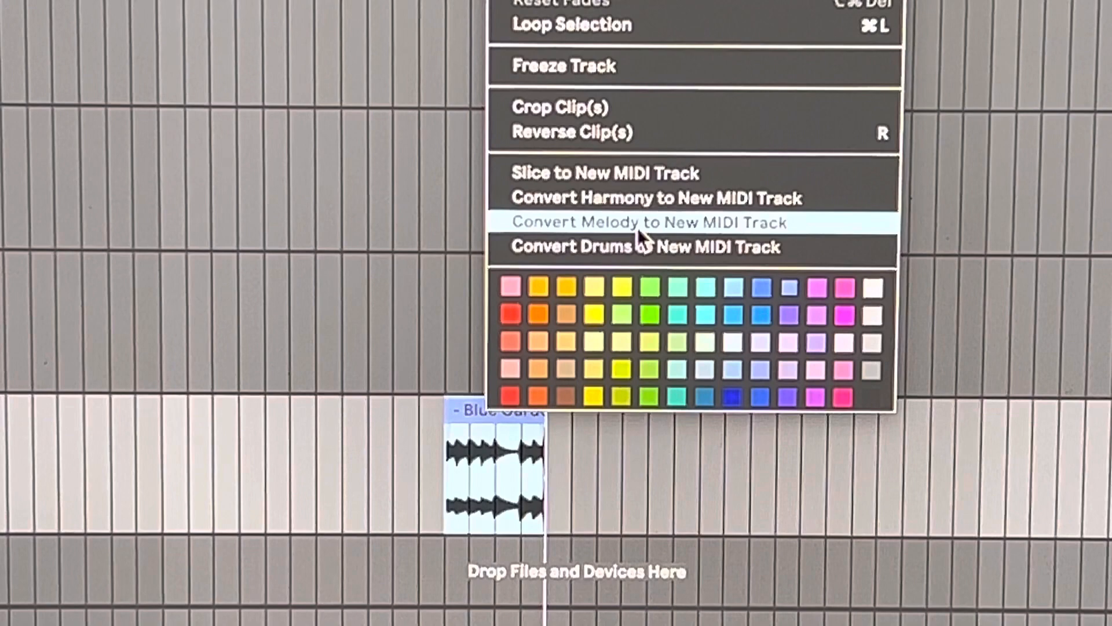
mouse_move(624, 263)
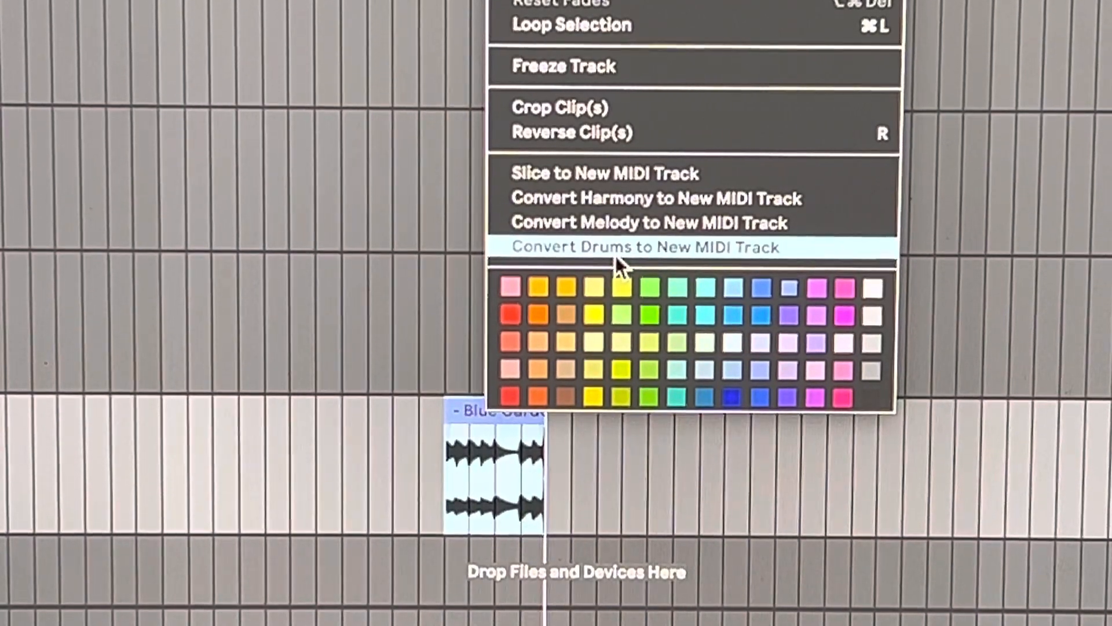
mouse_move(617, 173)
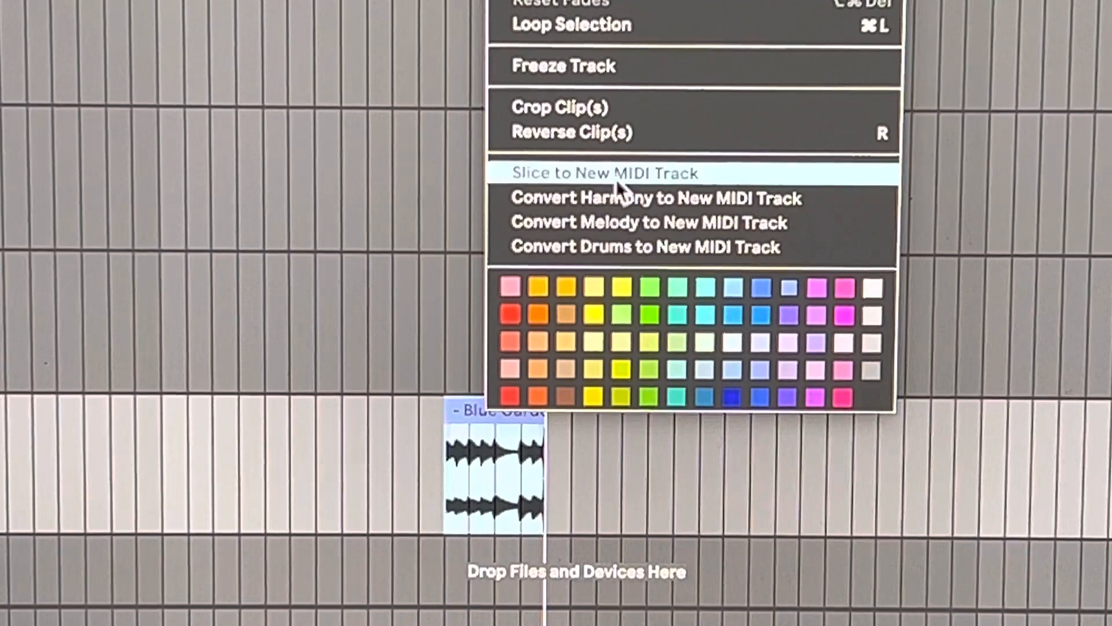
mouse_move(615, 183)
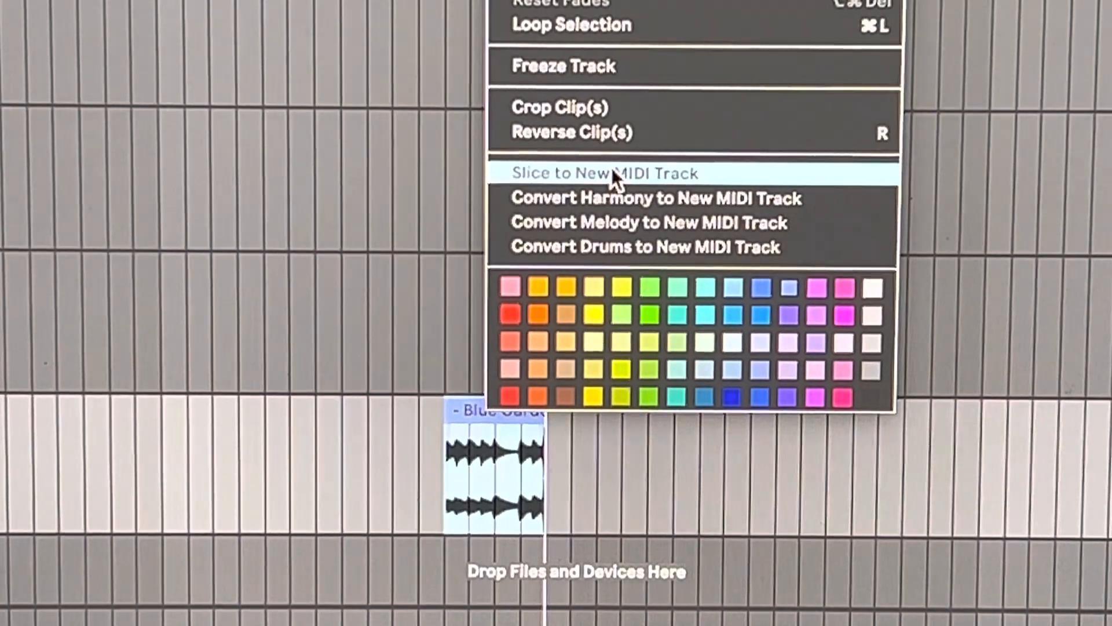
Slice the clip by Transient into a new MIDI track with the Built-in preset.
left_click(603, 173)
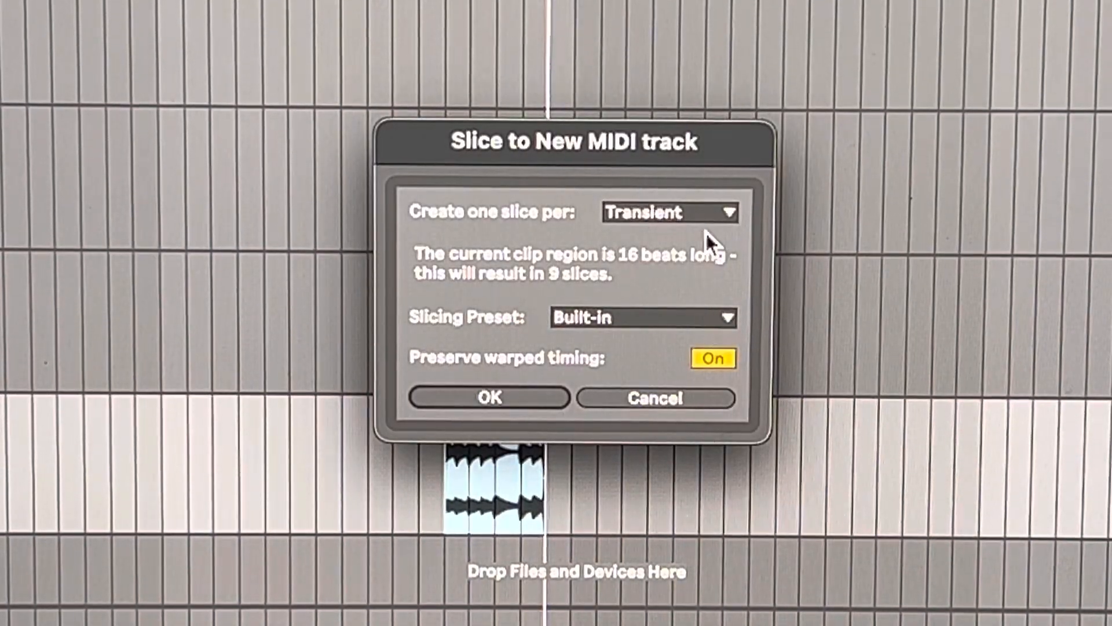
mouse_move(716, 227)
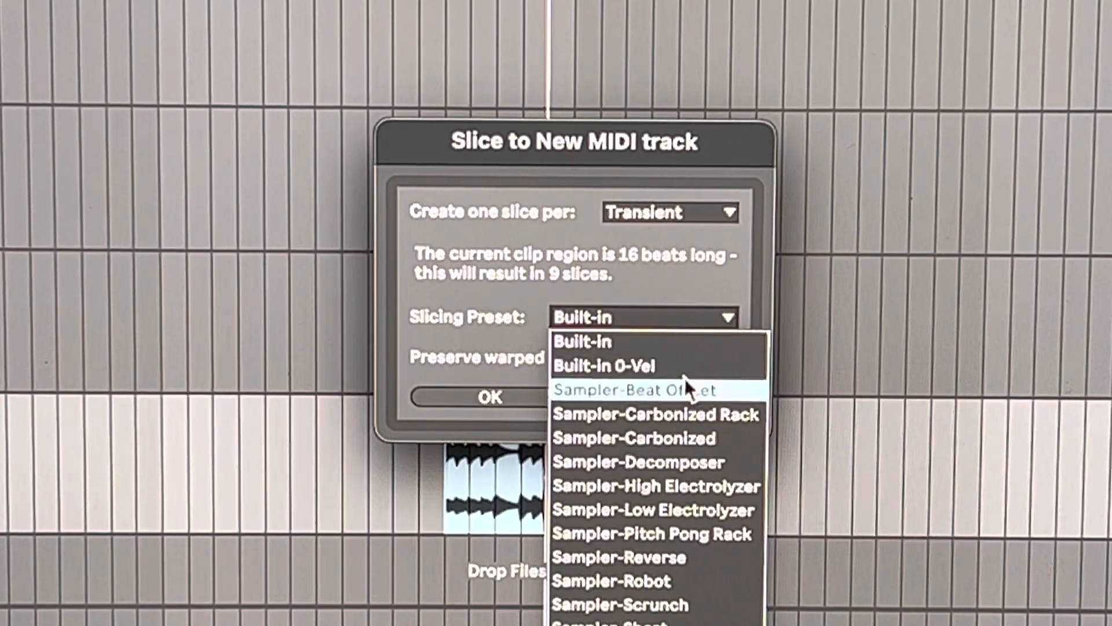
mouse_move(653, 462)
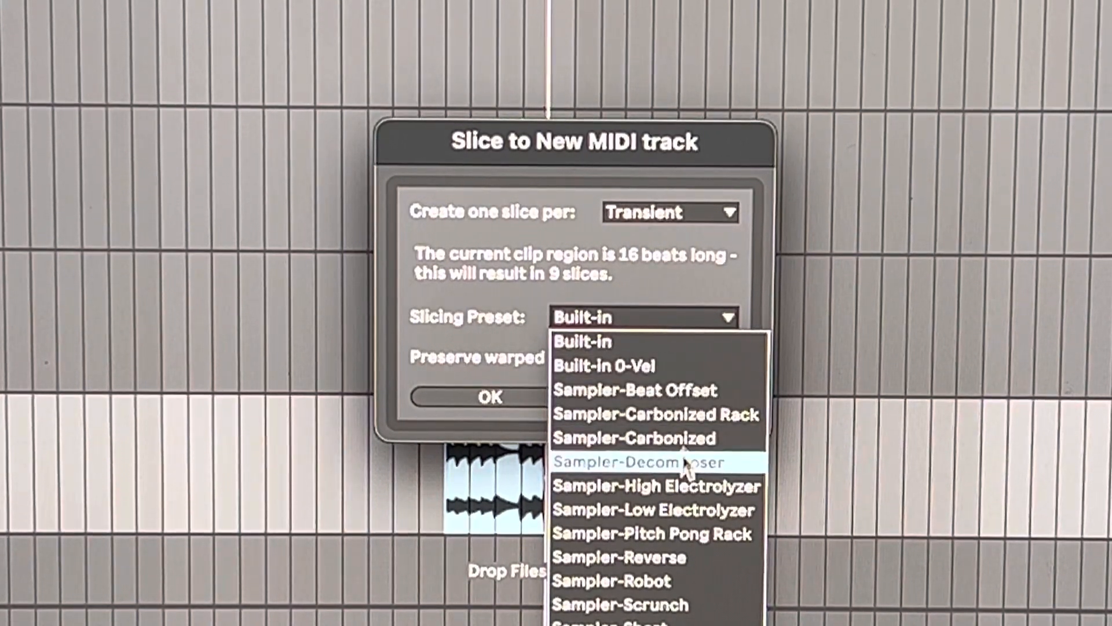
mouse_move(649, 438)
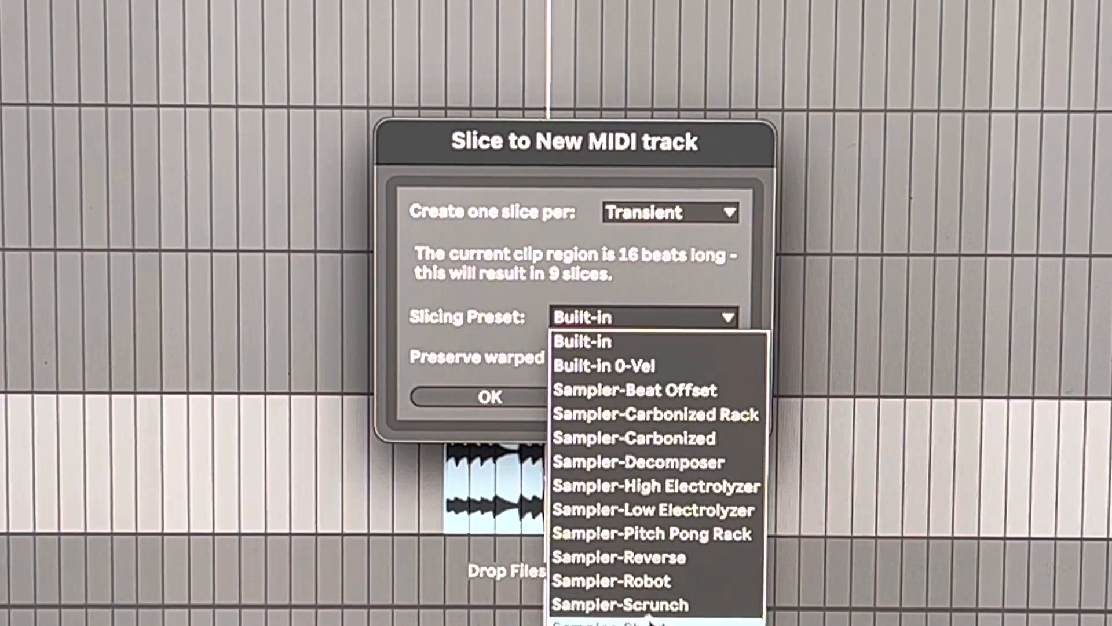
mouse_move(653, 414)
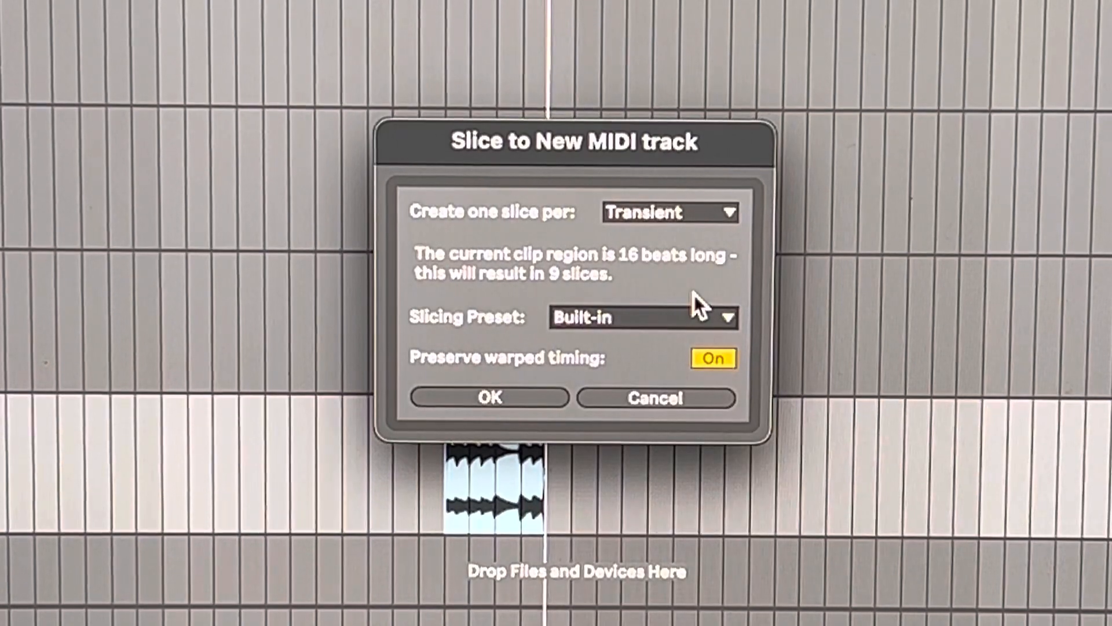
mouse_move(715, 374)
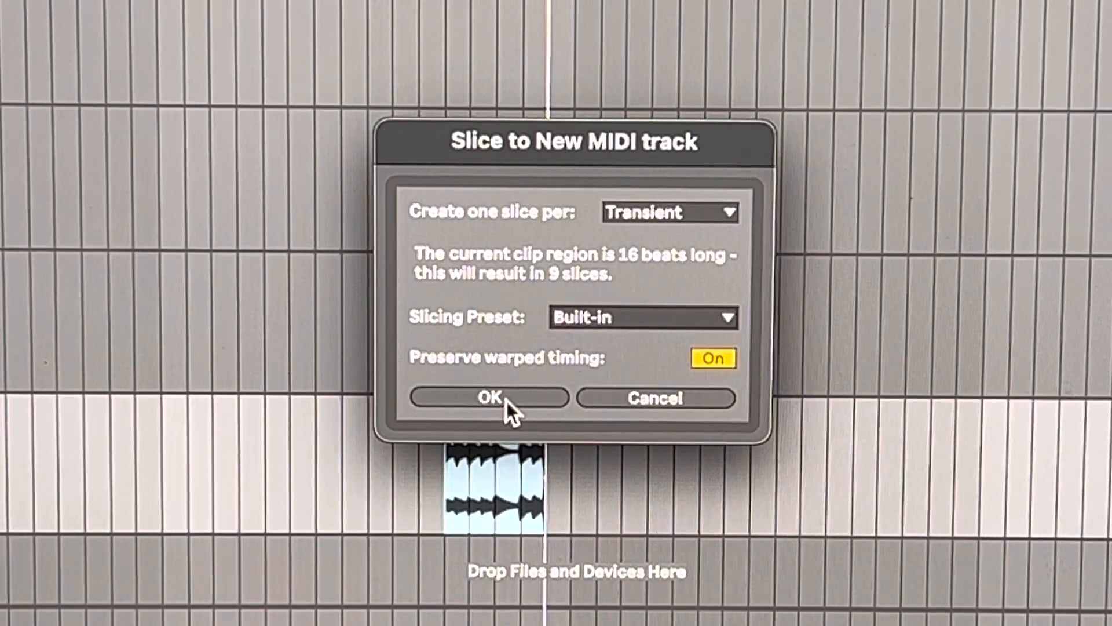
left_click(668, 211)
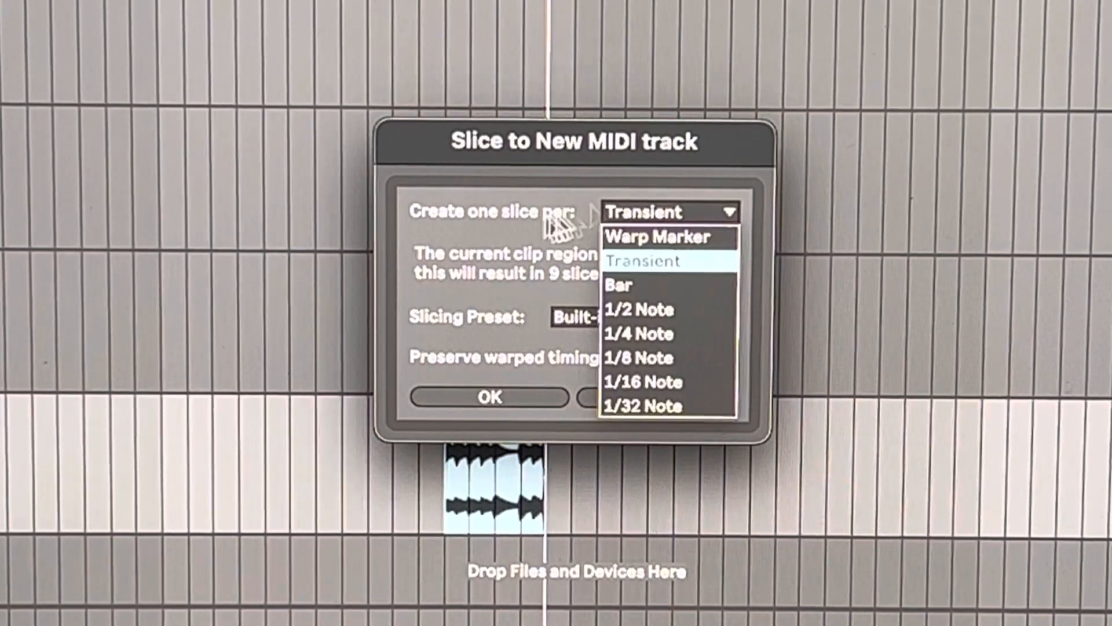
left_click(641, 261)
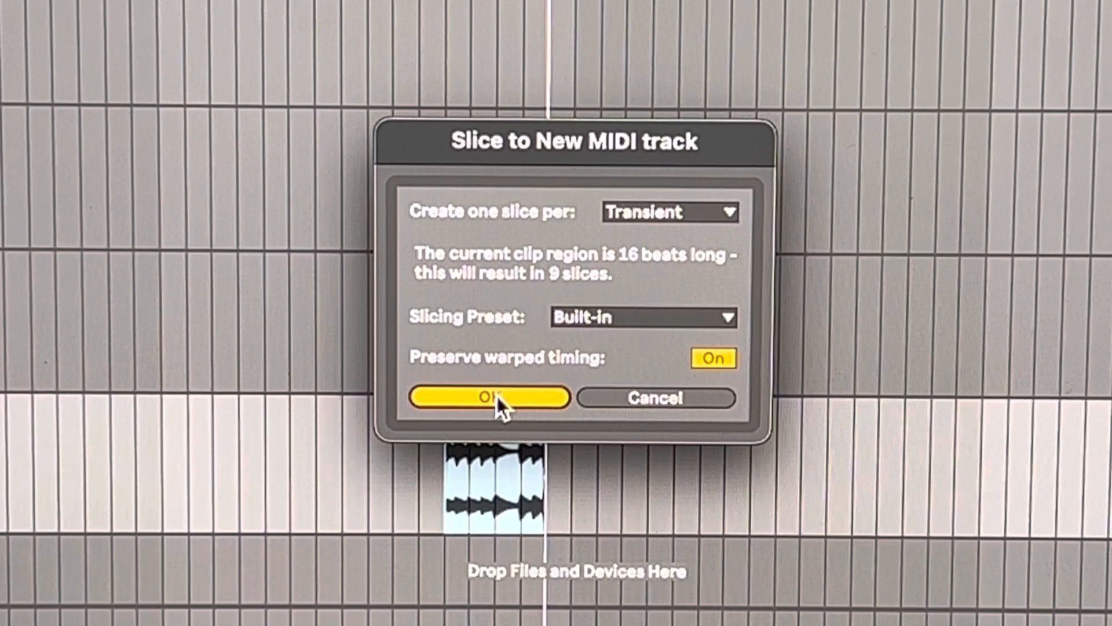
left_click(489, 398)
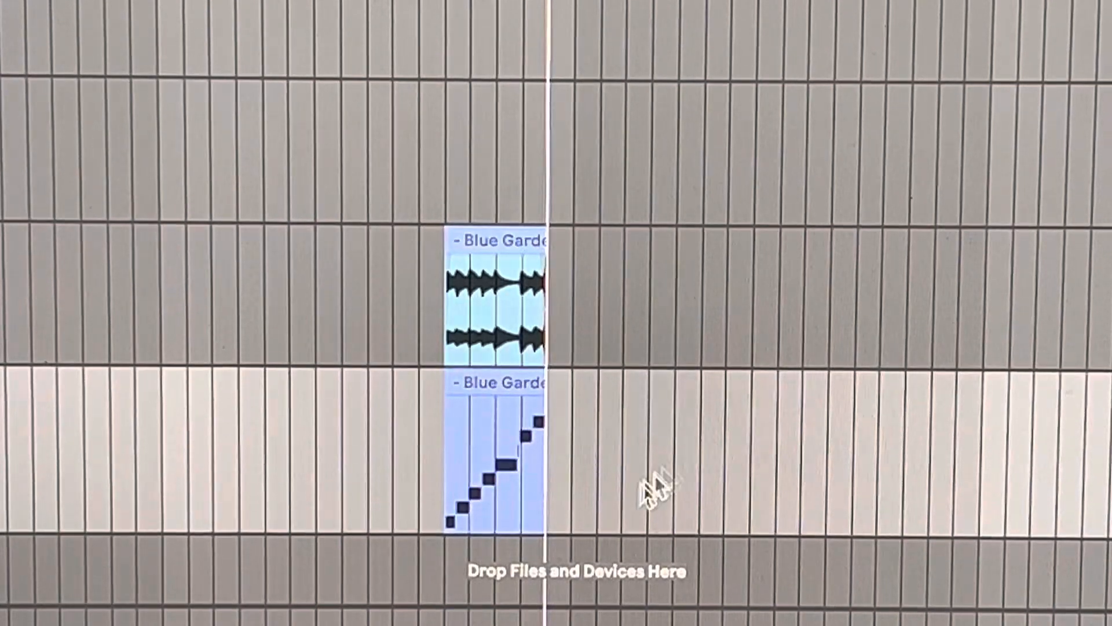
mouse_move(494, 375)
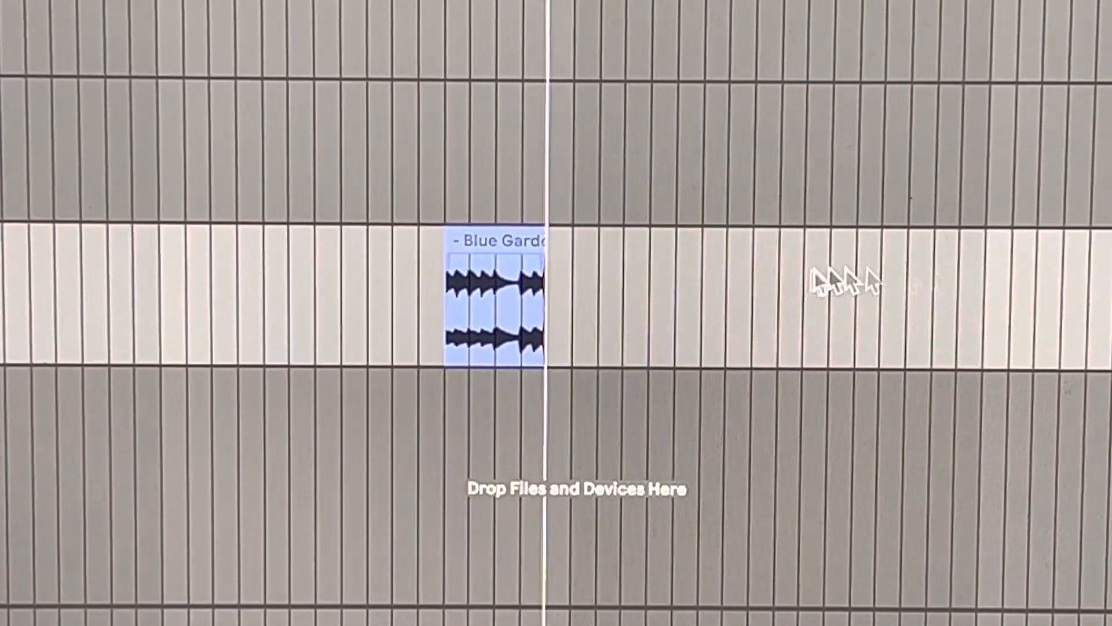
Bring up the clip's conversion options again before moving to the Scaler 2 preset browser.
right_click(489, 284)
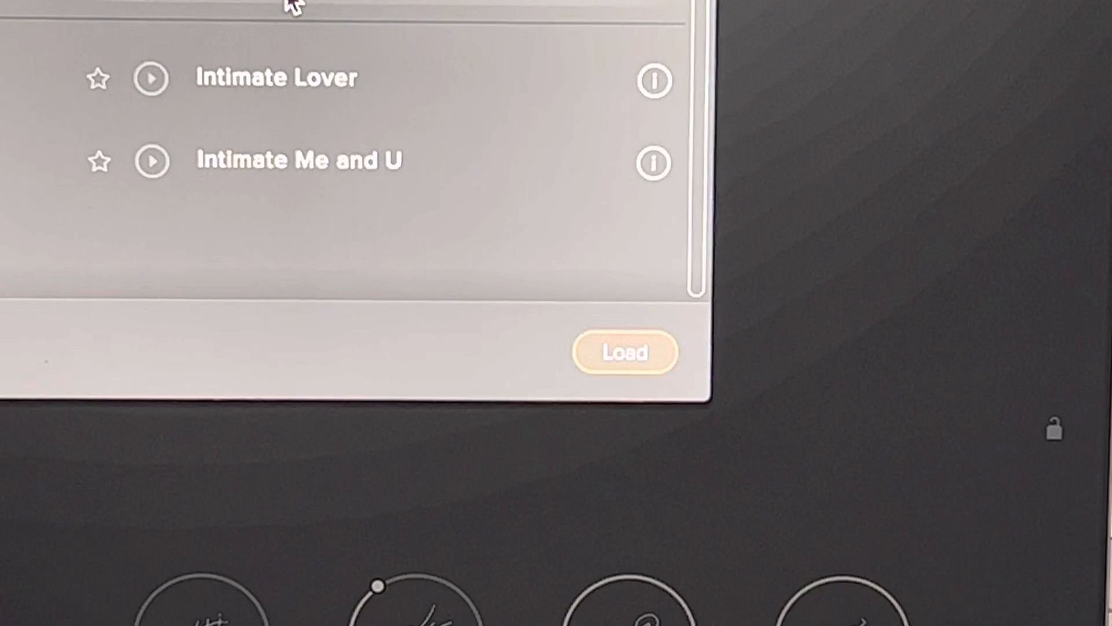
left_click(623, 353)
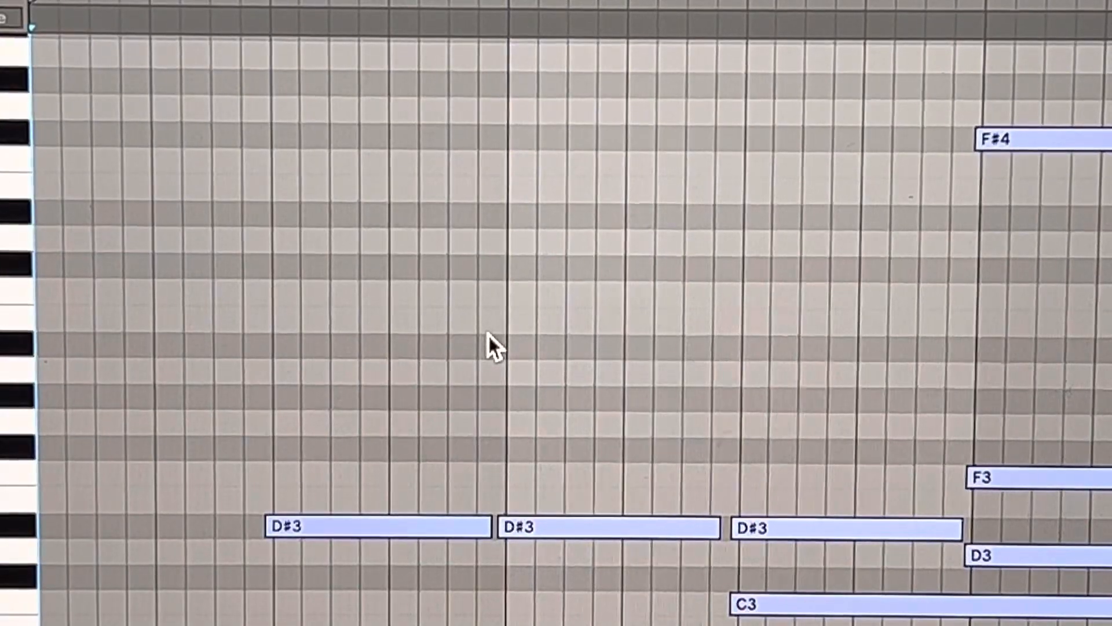
mouse_move(298, 554)
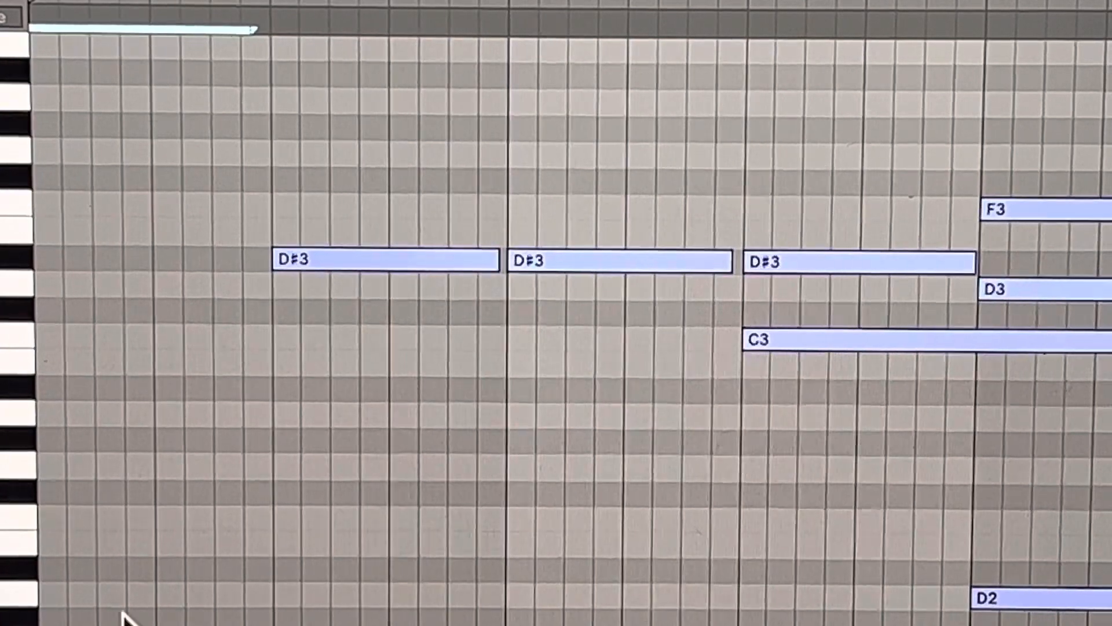
Add a note at the clip's start and lower it from E3 to D#3 to match the following notes.
left_click(106, 594)
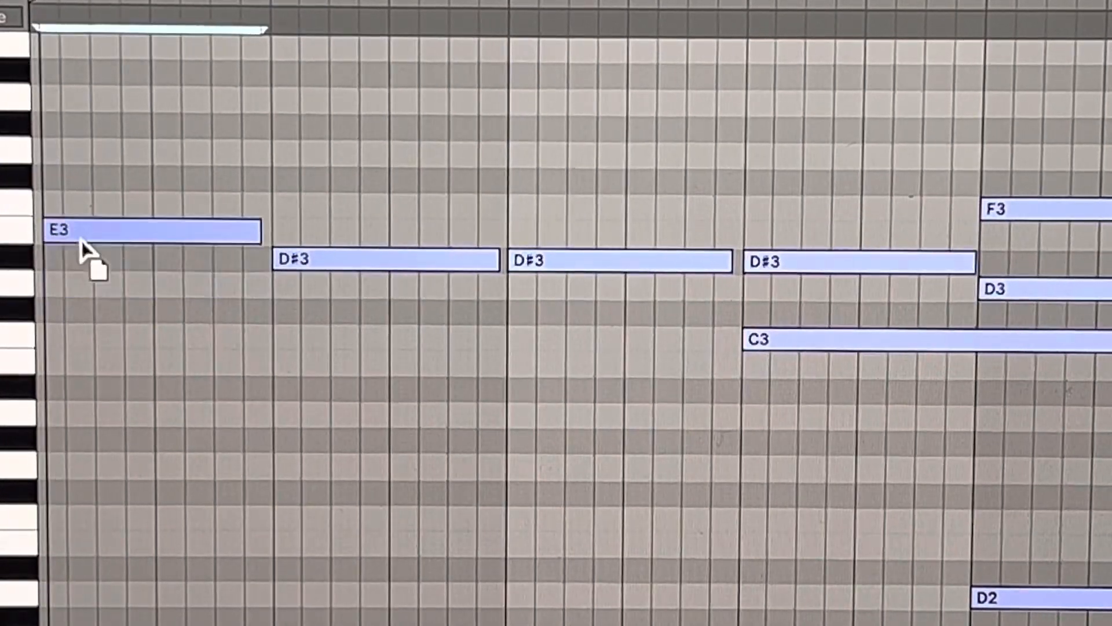
left_click_drag(106, 230, 107, 259)
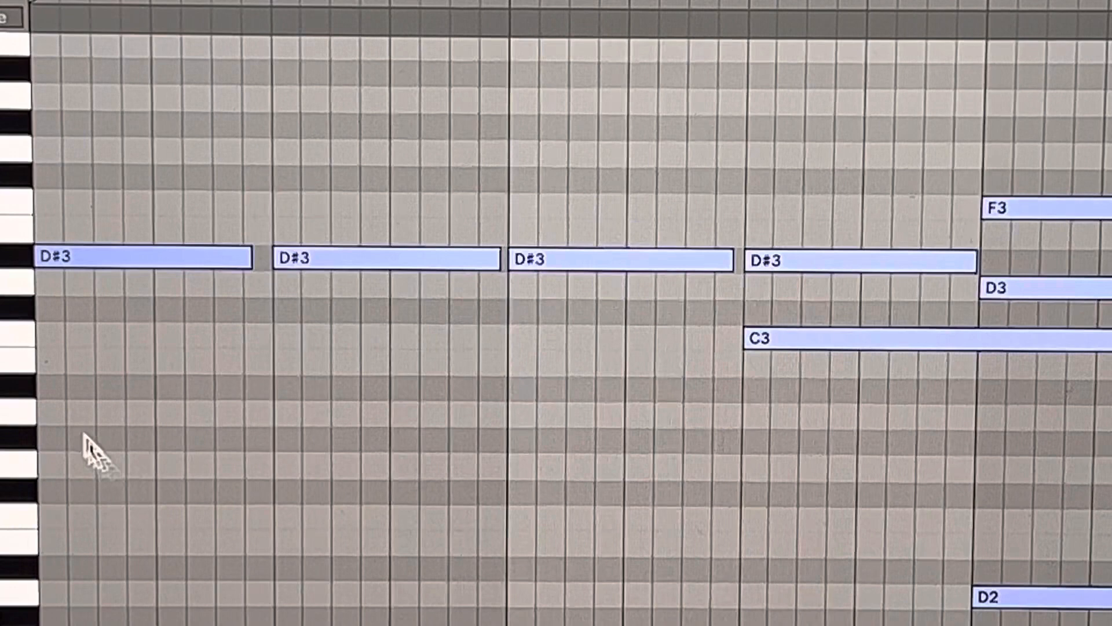
mouse_move(21, 375)
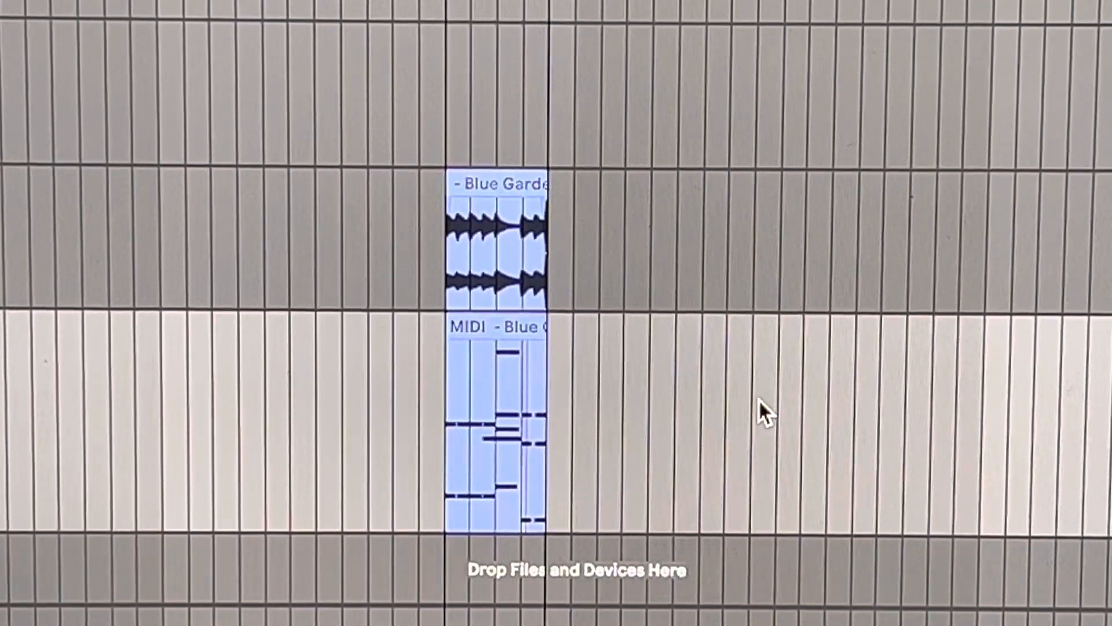
mouse_move(855, 525)
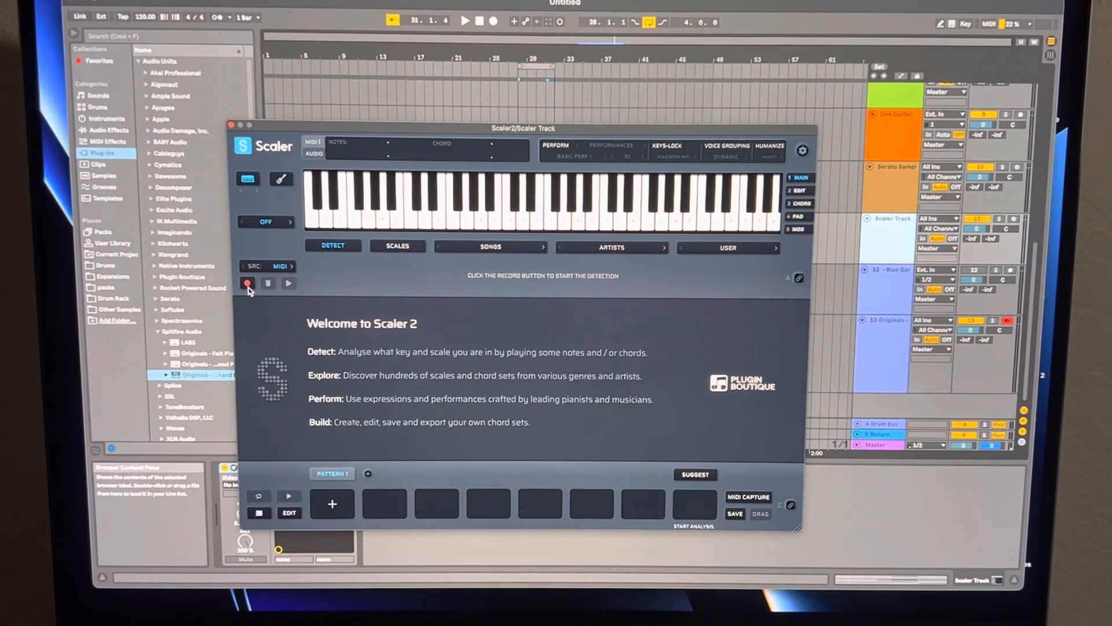
Switch Scaler 2's detection source from MIDI to Audio and arm it to wait for input.
left_click(247, 284)
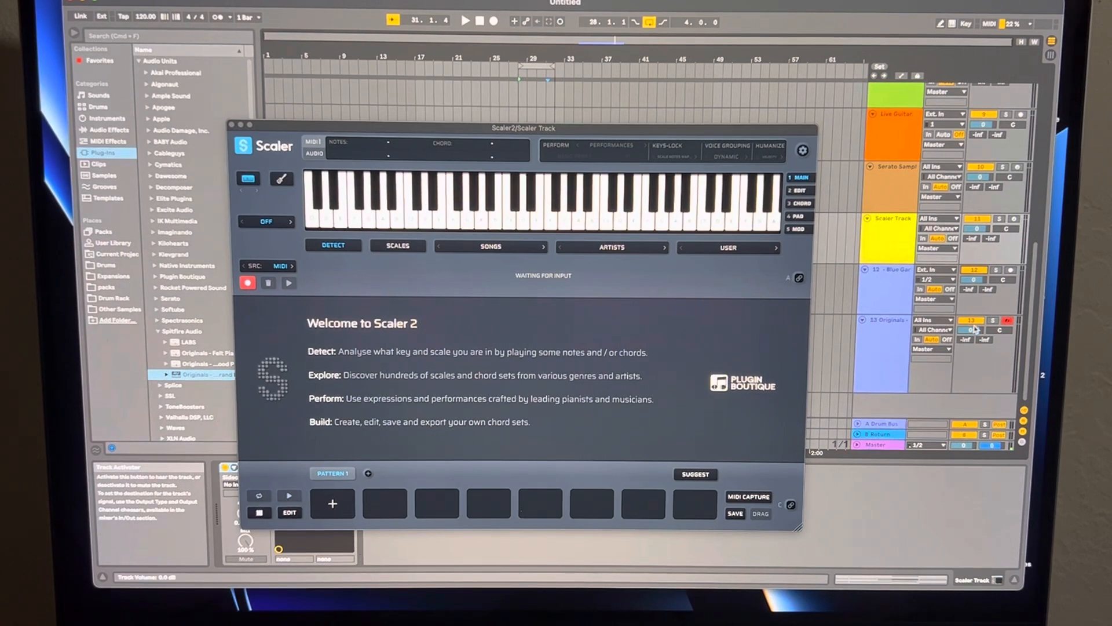
left_click(491, 206)
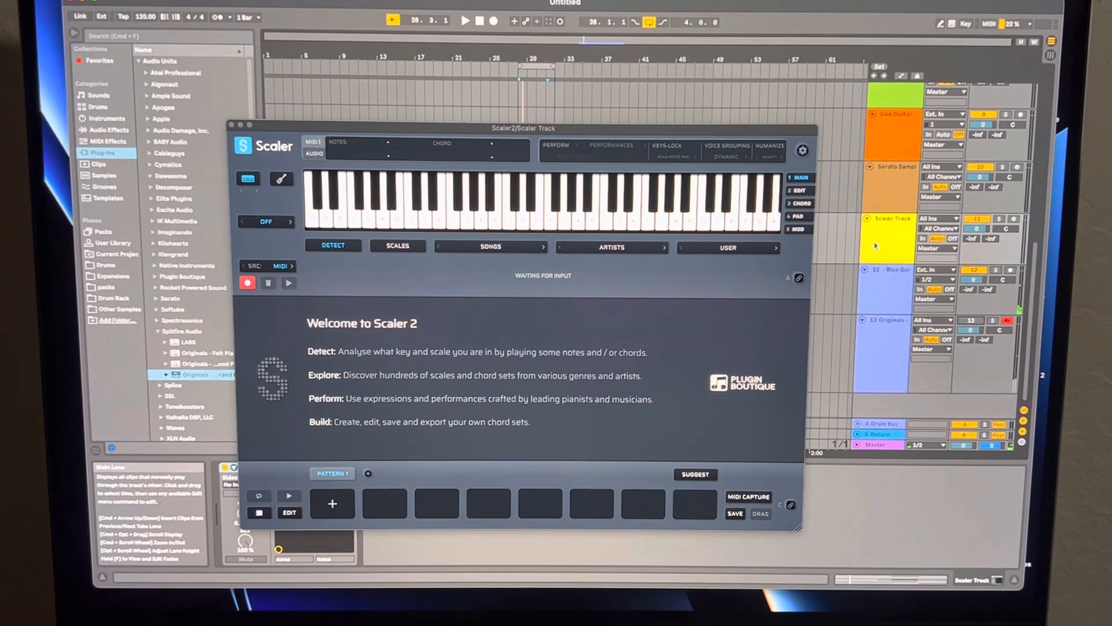
left_click(282, 265)
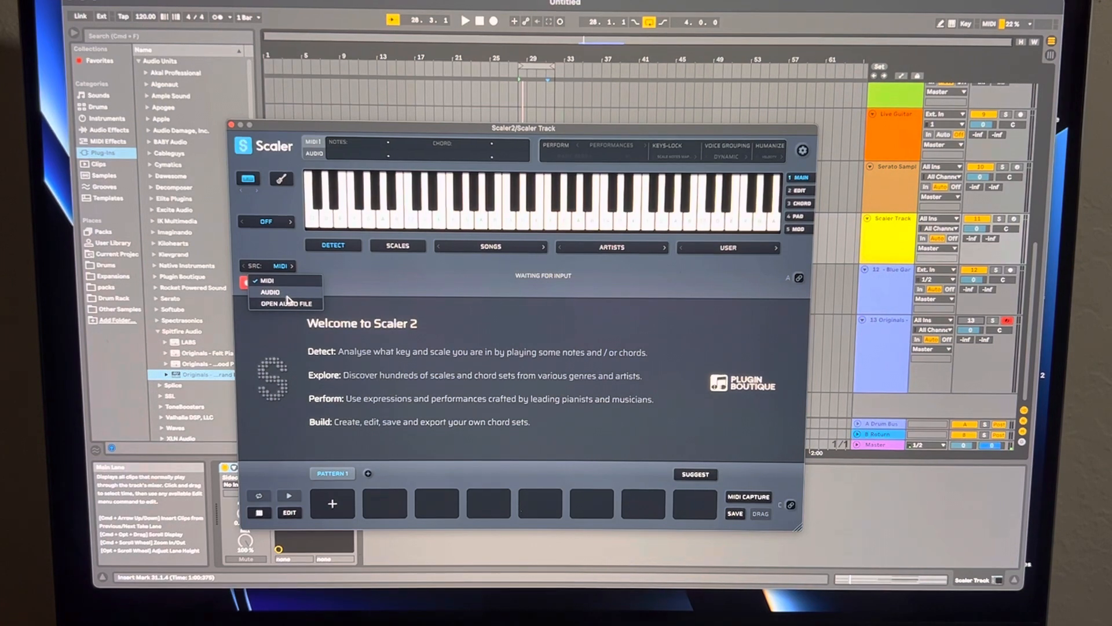
left_click(270, 292)
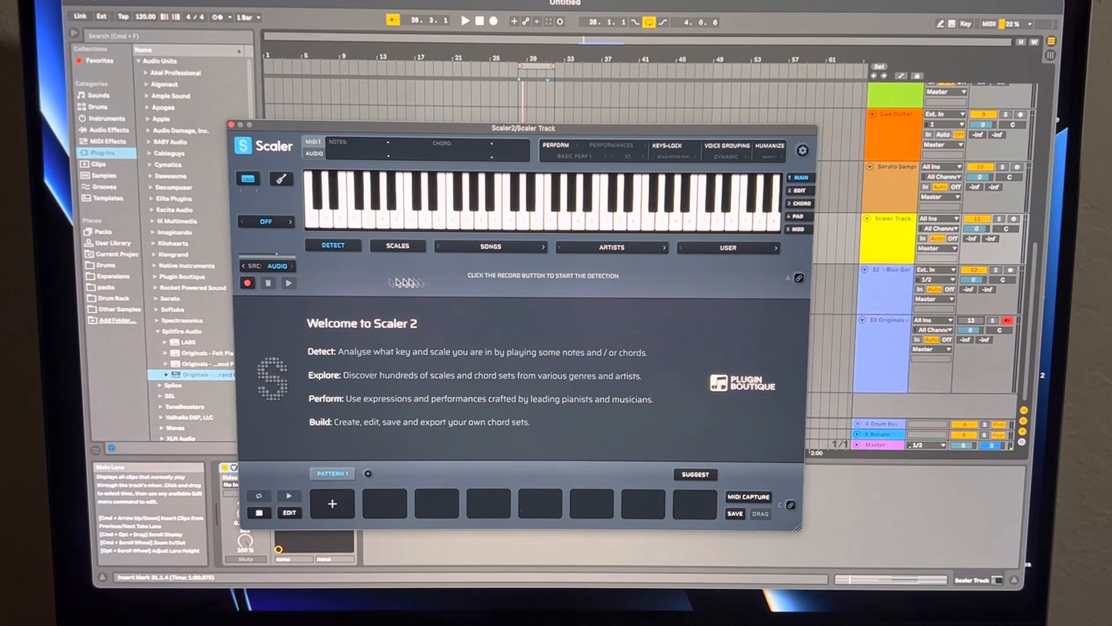
left_click(247, 283)
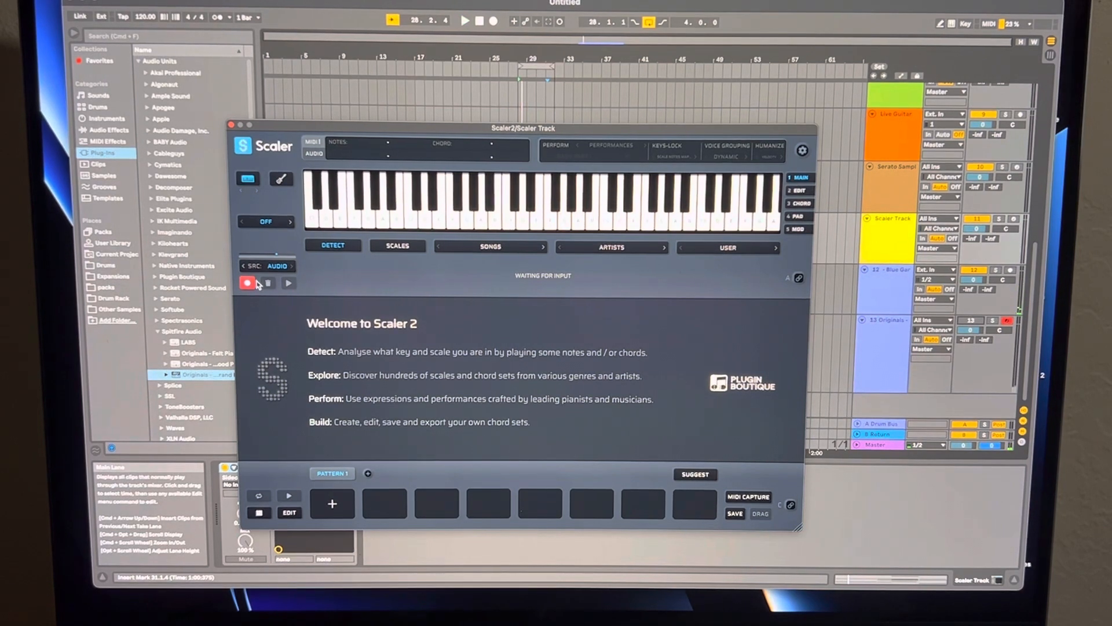
left_click(277, 266)
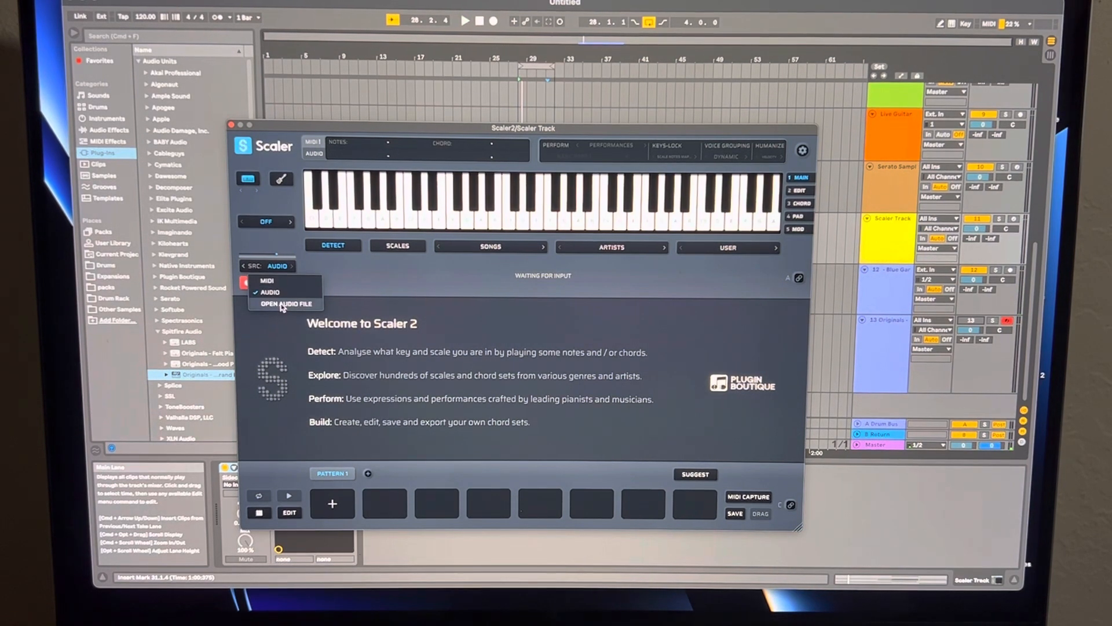
left_click(285, 303)
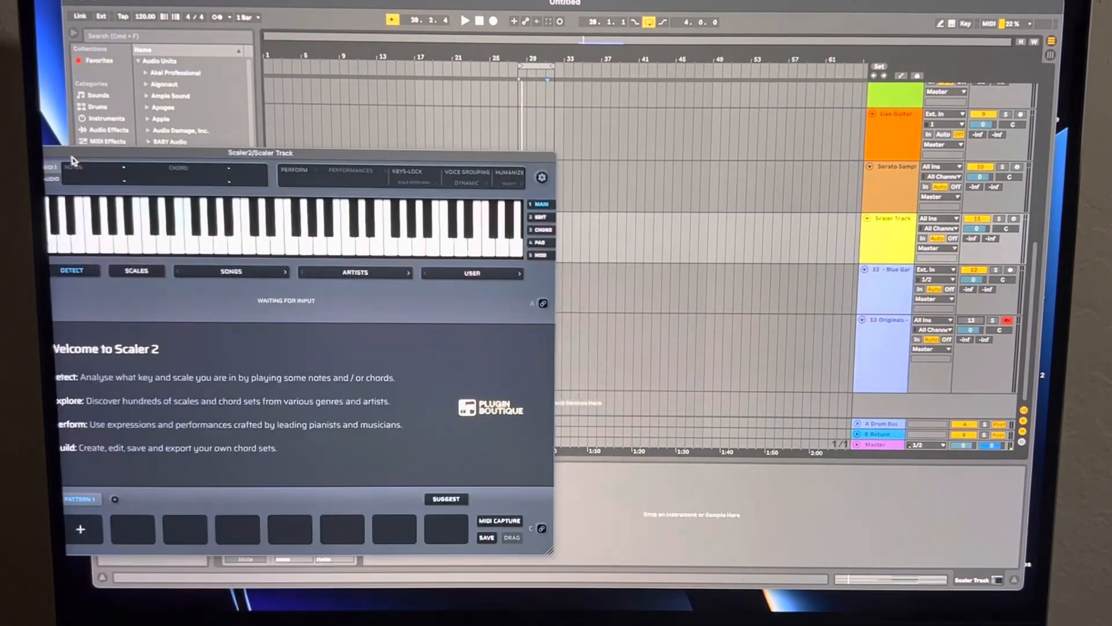
Move Scaler aside, feed it the audio clip and confirm replacing the current detection.
left_click_drag(258, 153, 877, 108)
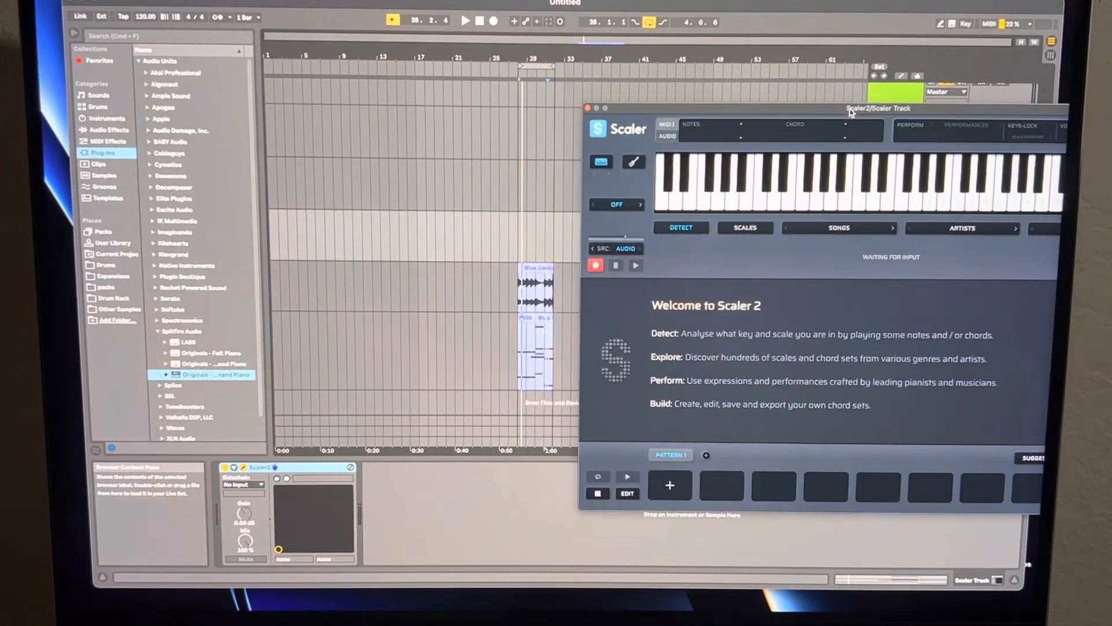
left_click(588, 109)
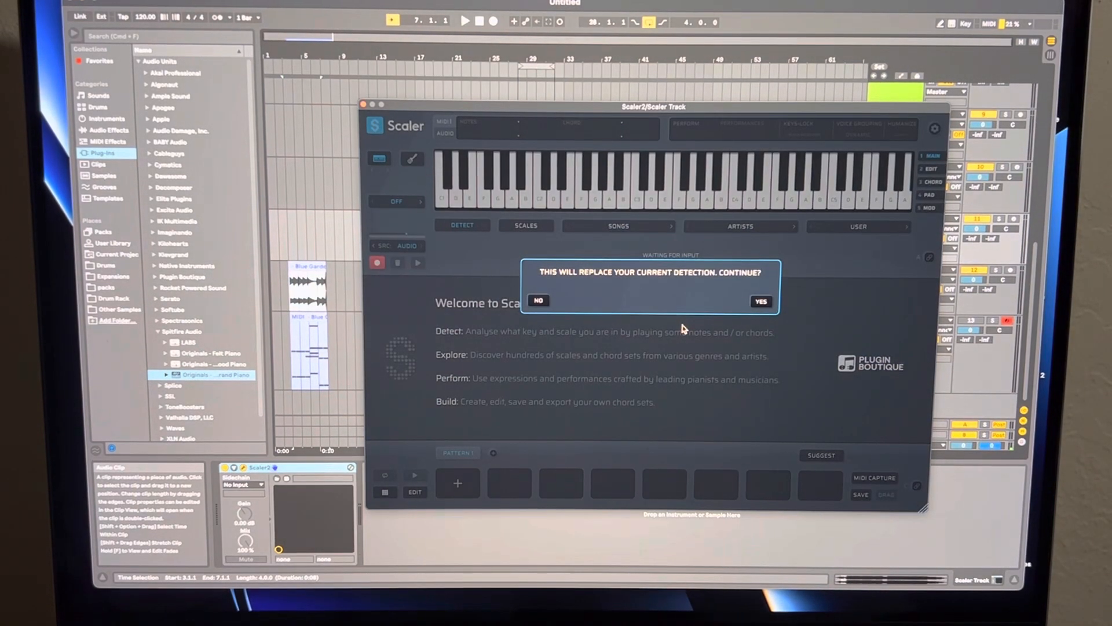
mouse_move(801, 315)
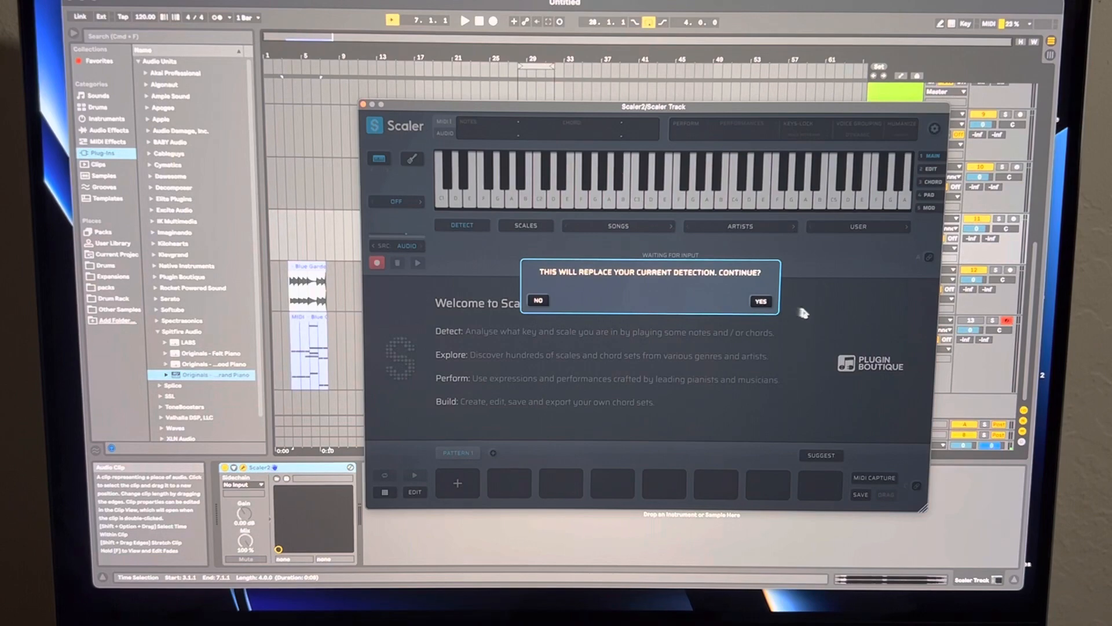
left_click(760, 302)
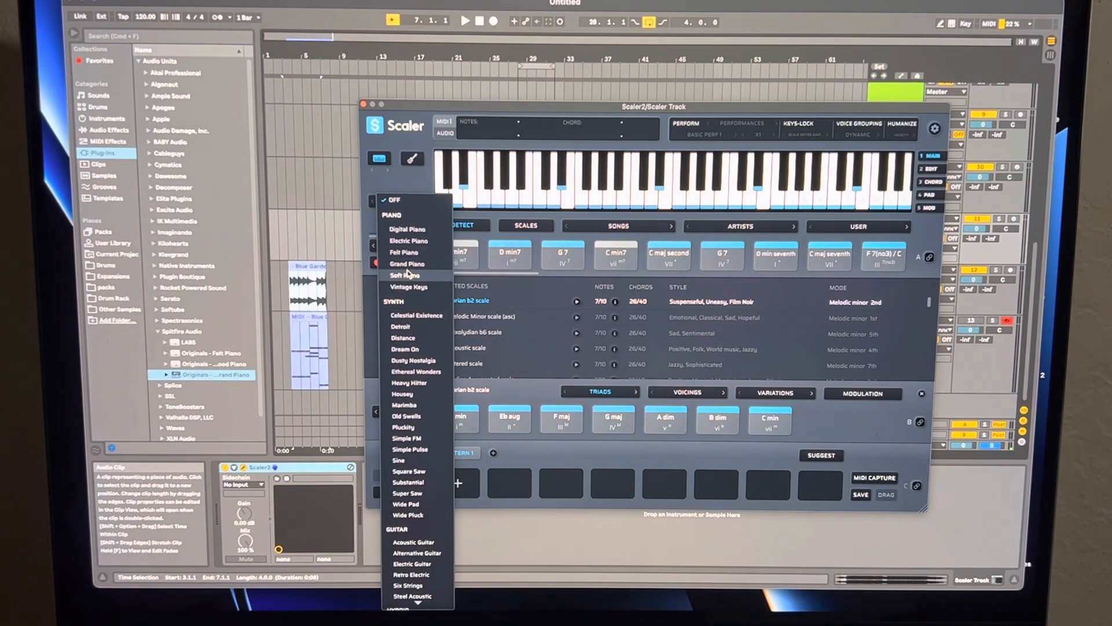
Audition the detected chords (D min7, C min7, G7) with the Grand Piano sound.
left_click(408, 263)
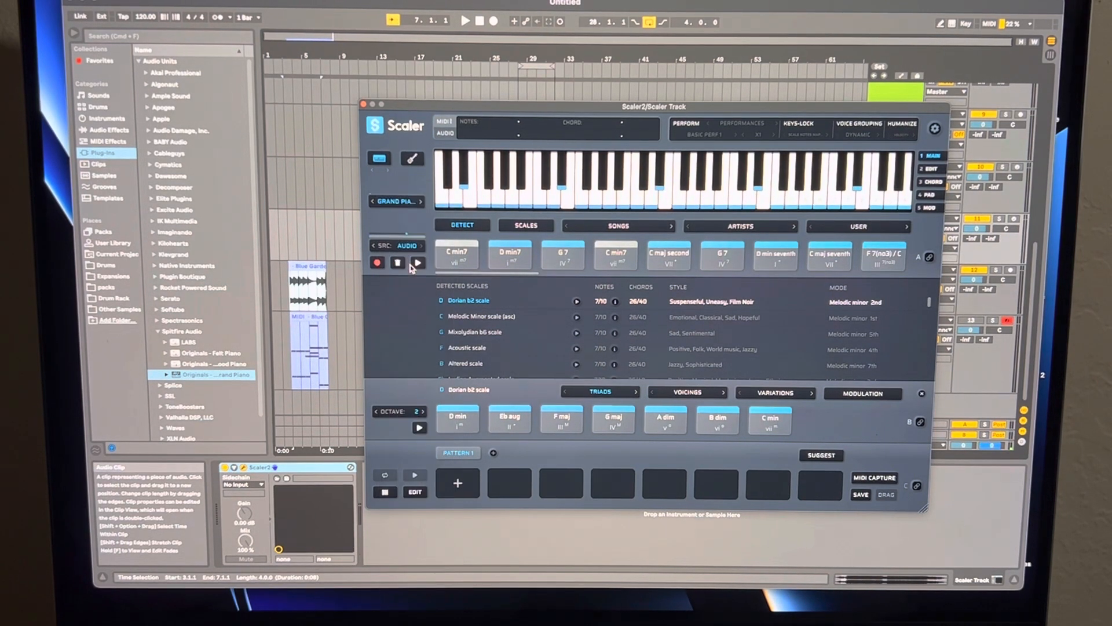
left_click(509, 254)
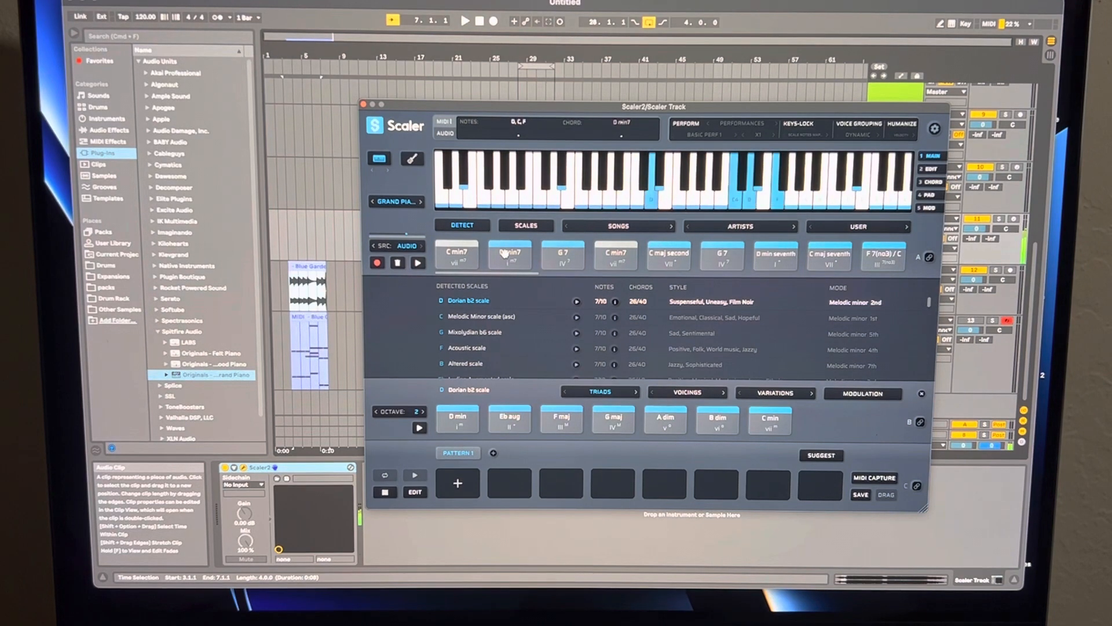
left_click(615, 255)
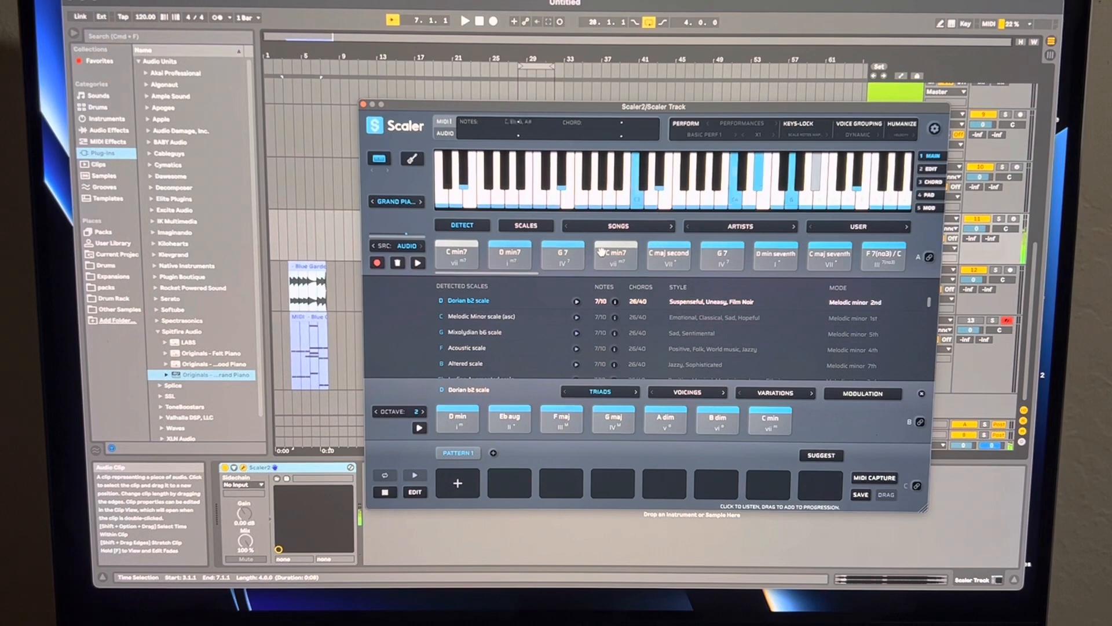
left_click(614, 254)
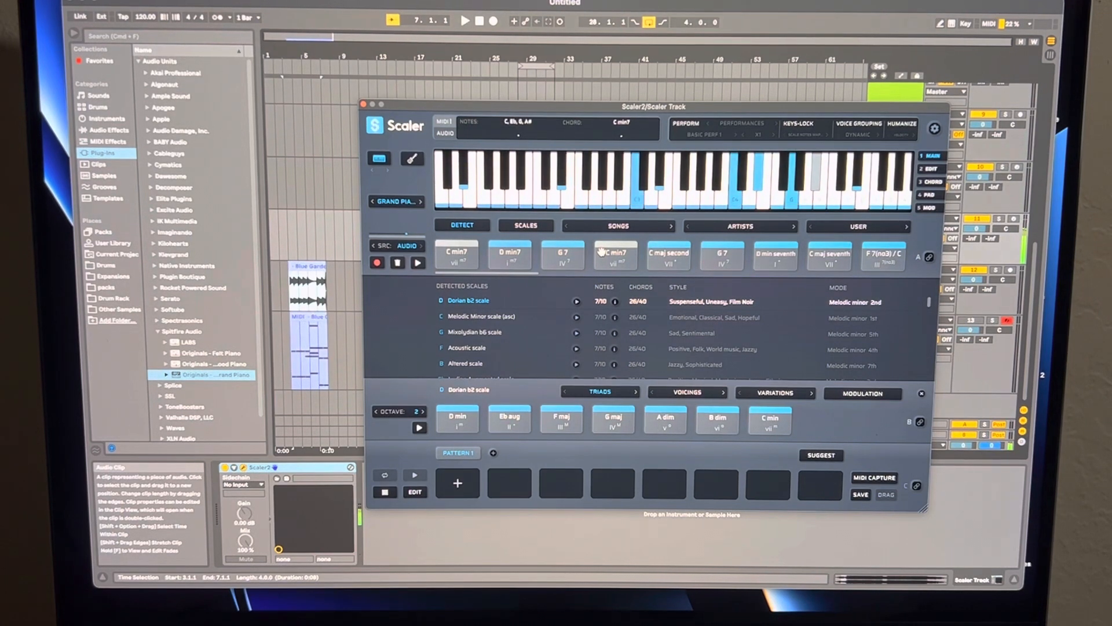
left_click(722, 255)
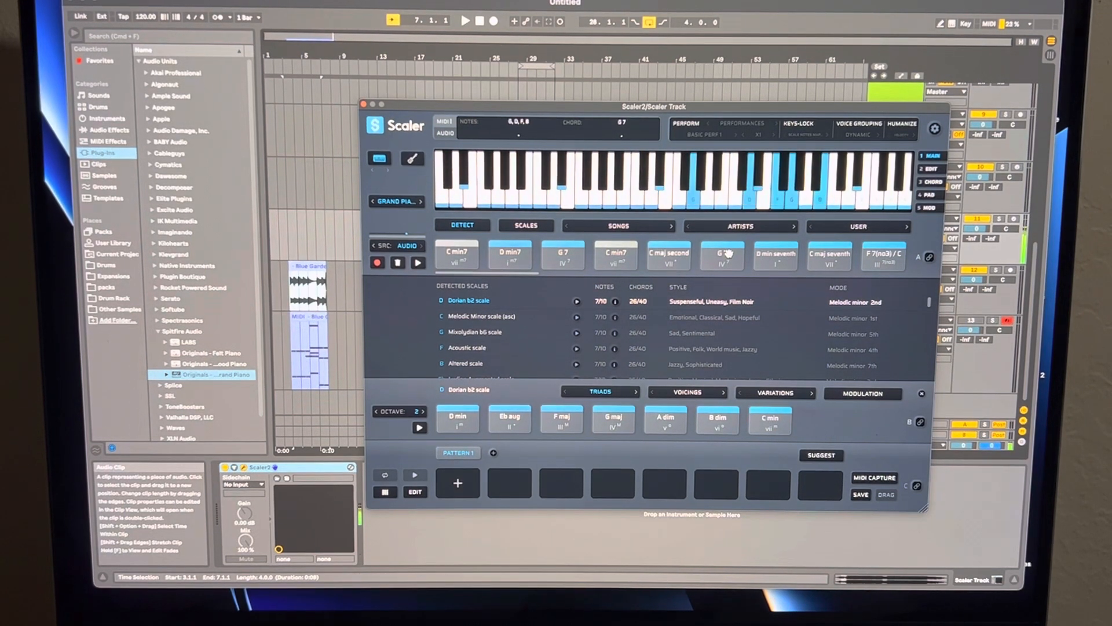
left_click(829, 257)
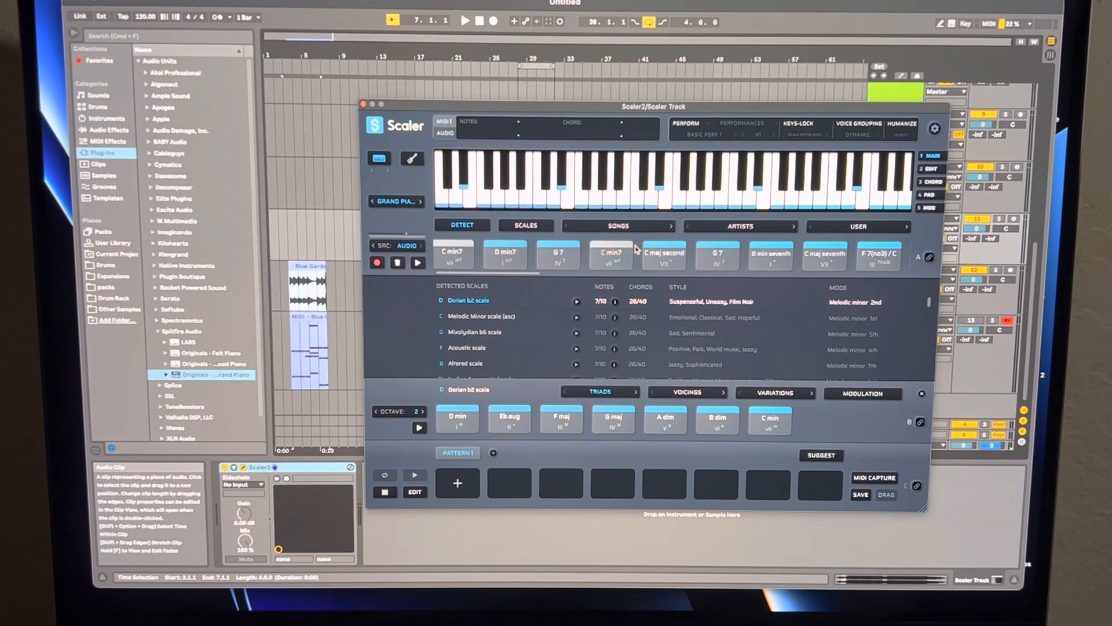
left_click(453, 254)
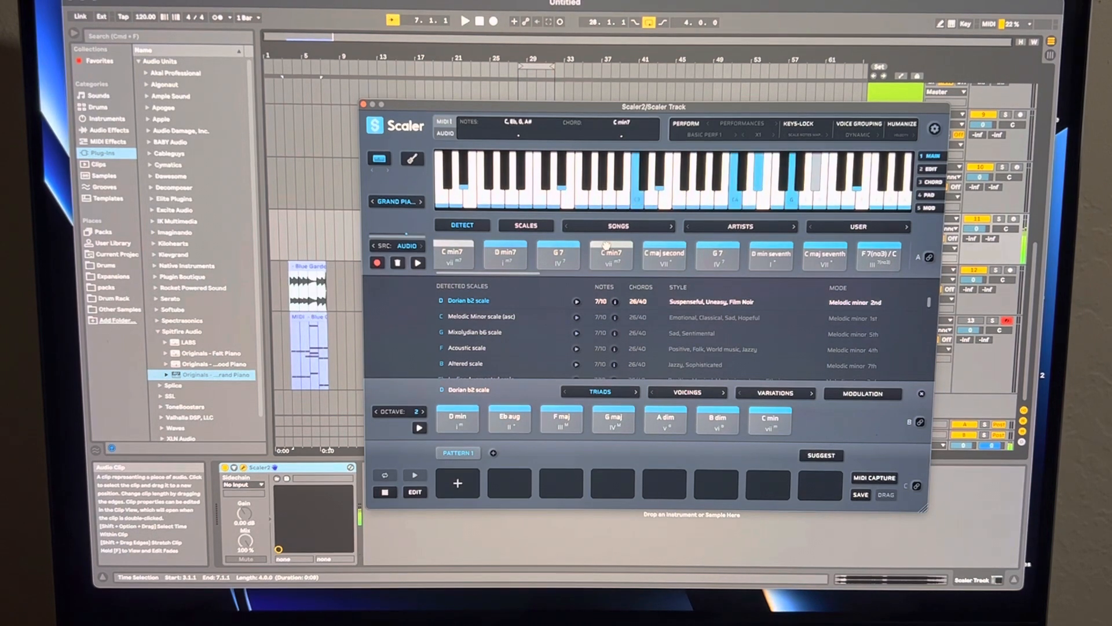
left_click(716, 255)
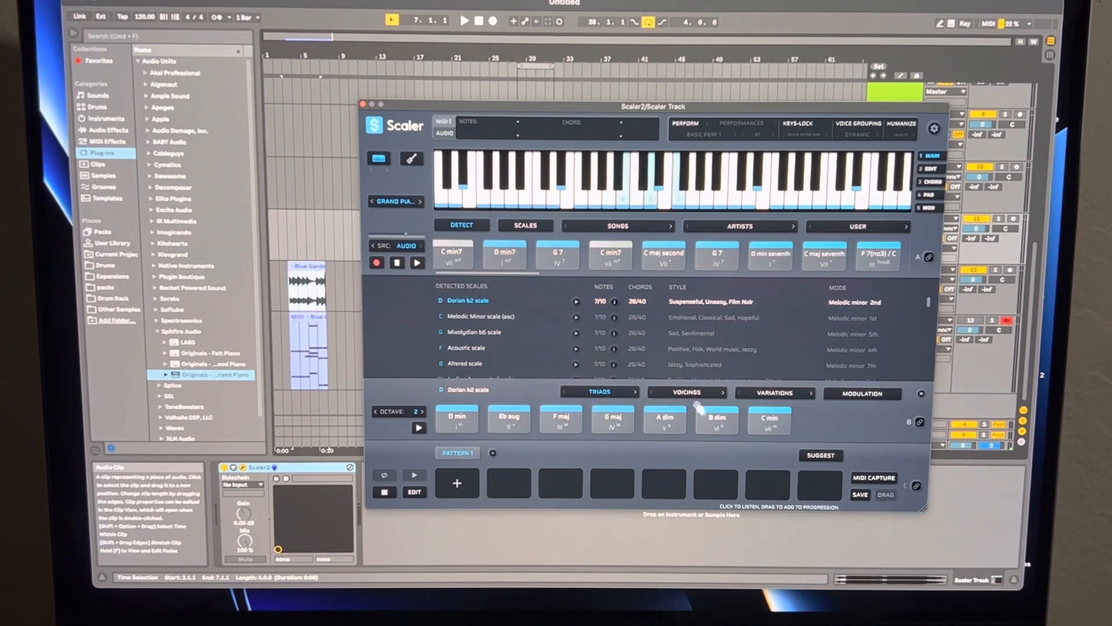
left_click(504, 255)
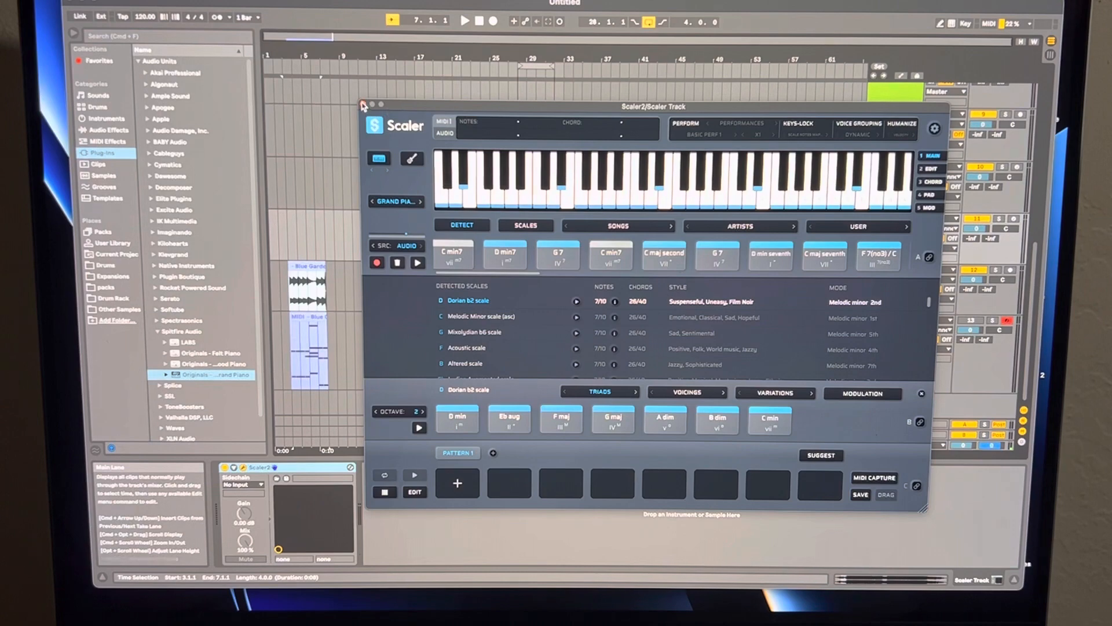
Close Scaler, play and stop the arrangement, then select the sample's audio clip.
left_click(361, 106)
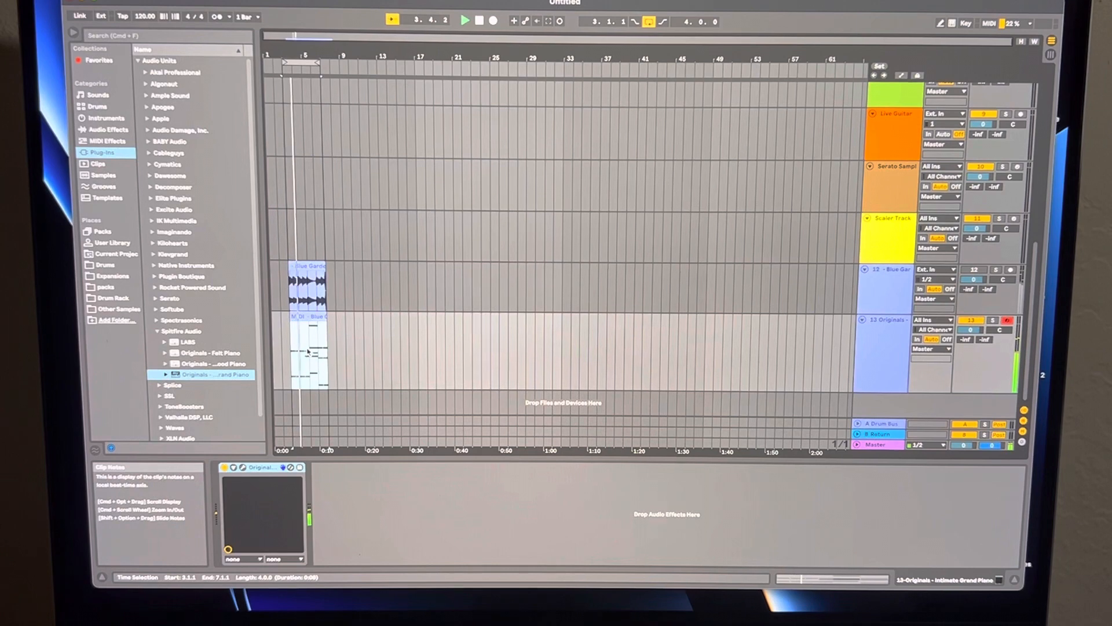
left_click(464, 20)
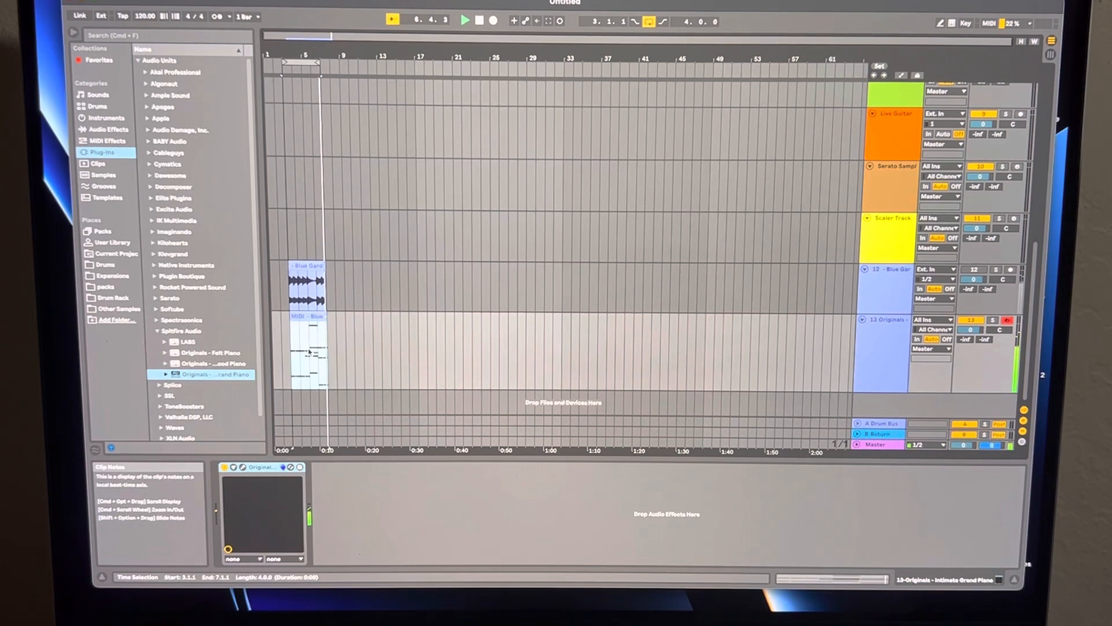
left_click(464, 20)
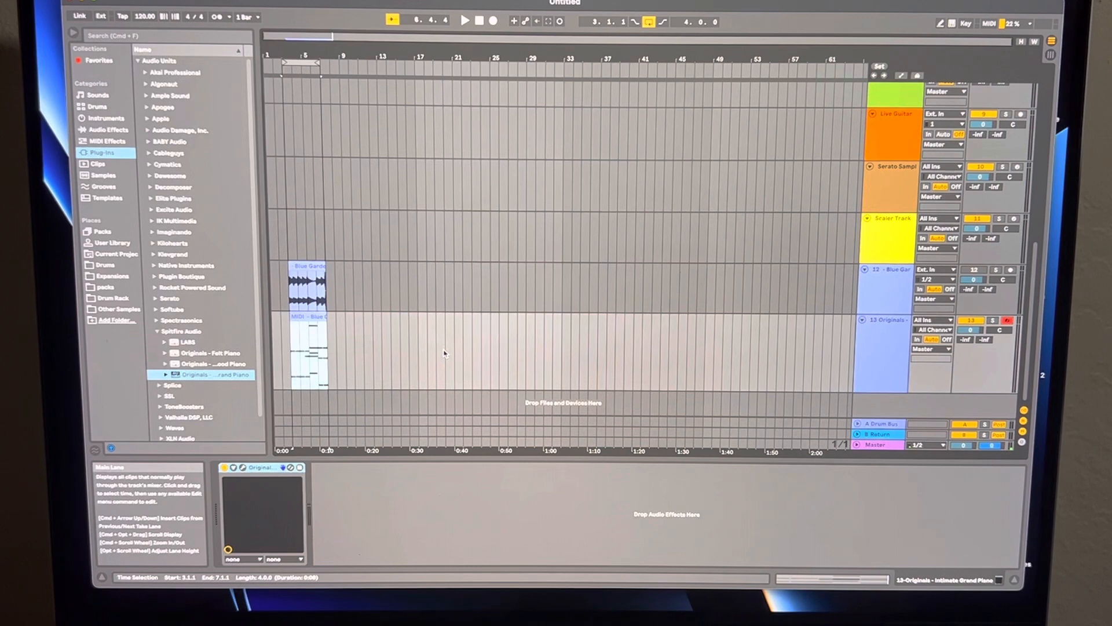
left_click(306, 277)
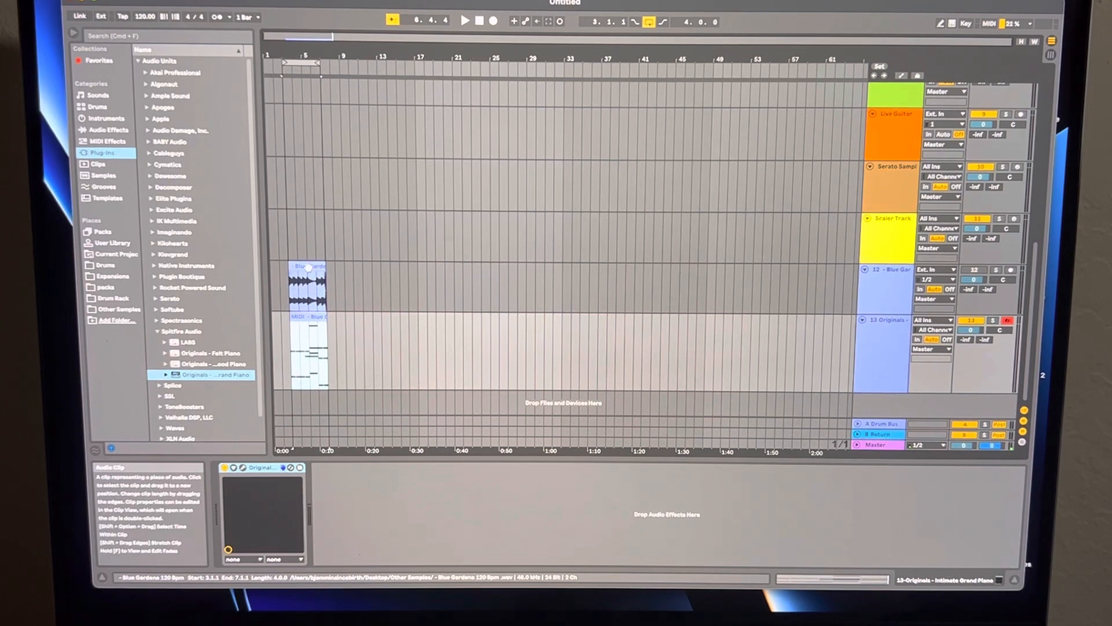